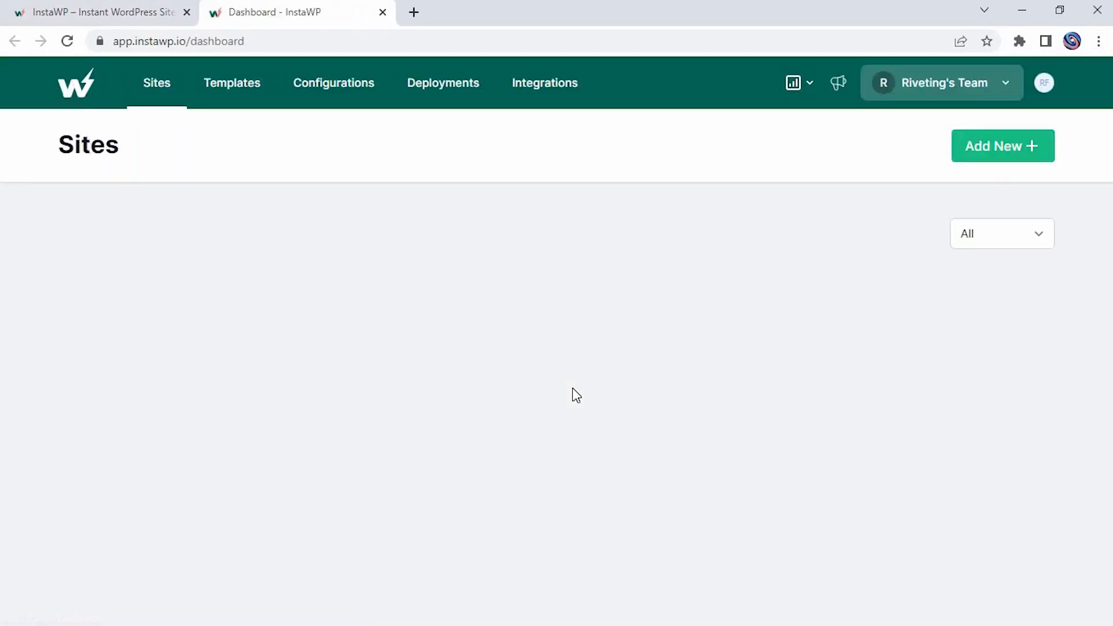
# Create a new temporary WordPress site with default WP/PHP settings and access its admin dashboard
pyautogui.click(1002, 146)
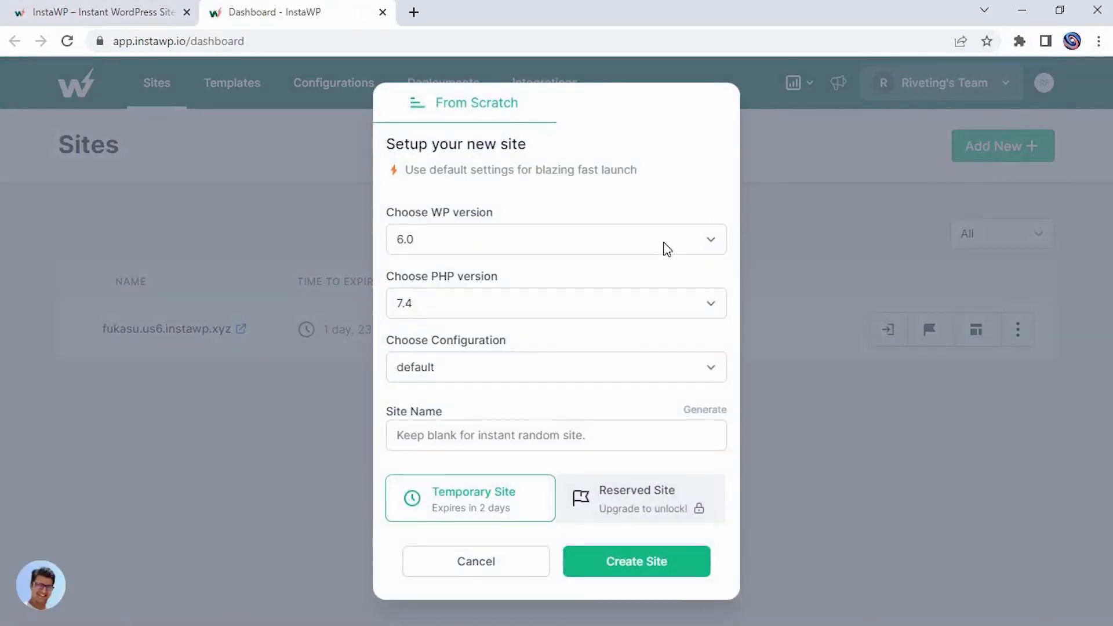
pyautogui.click(475, 561)
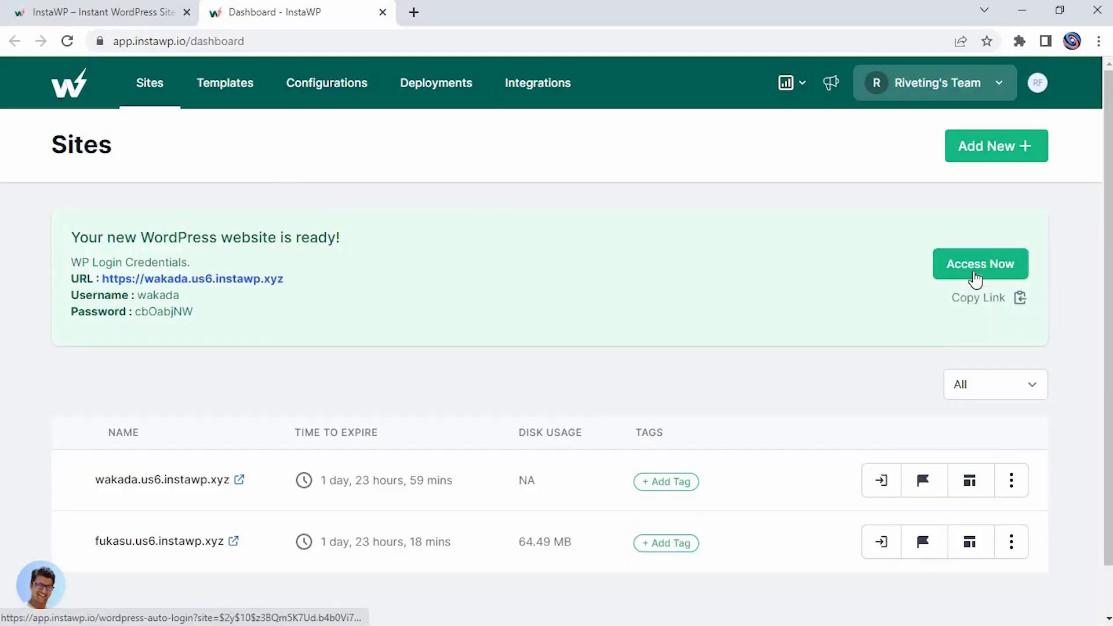
pyautogui.click(981, 264)
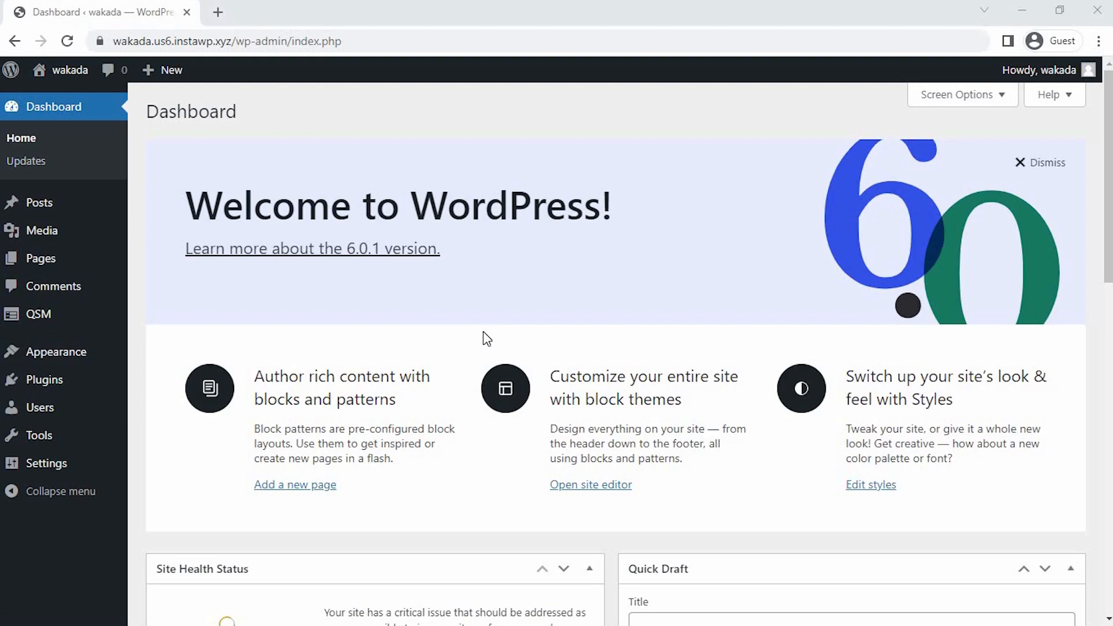
pyautogui.moveTo(56, 315)
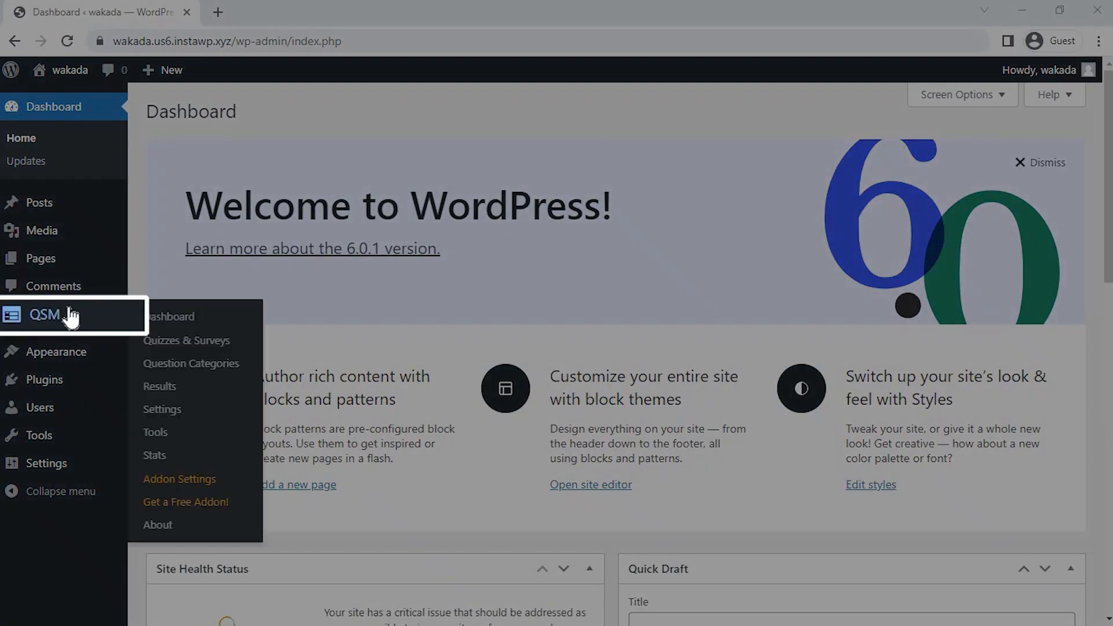
pyautogui.moveTo(180, 339)
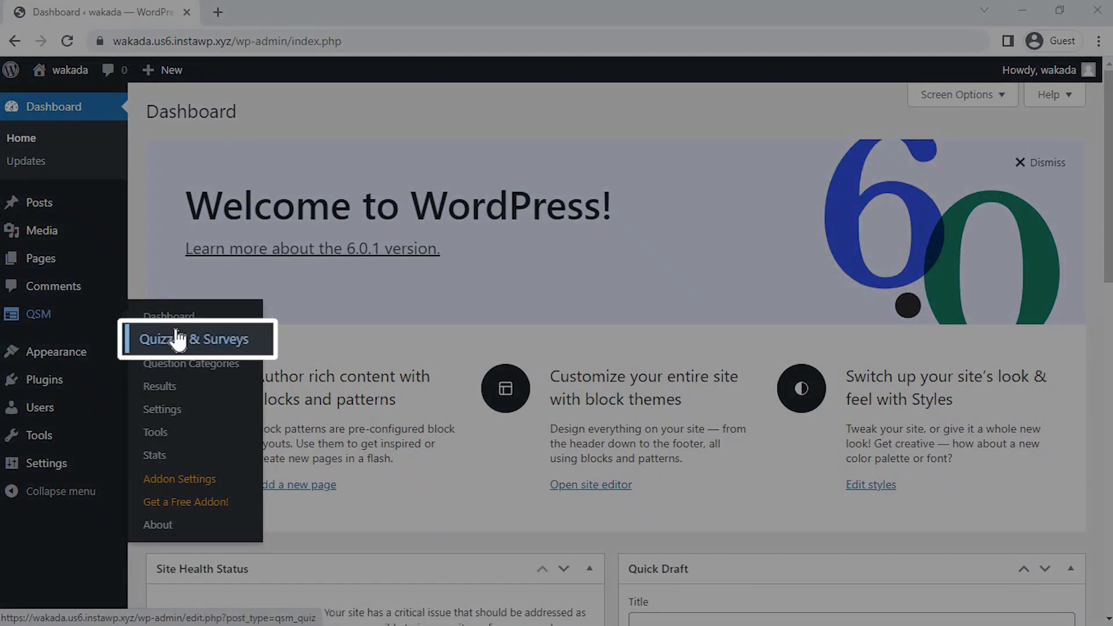
# Go to the QSM Quizzes & Surveys list, currently empty
pyautogui.click(195, 338)
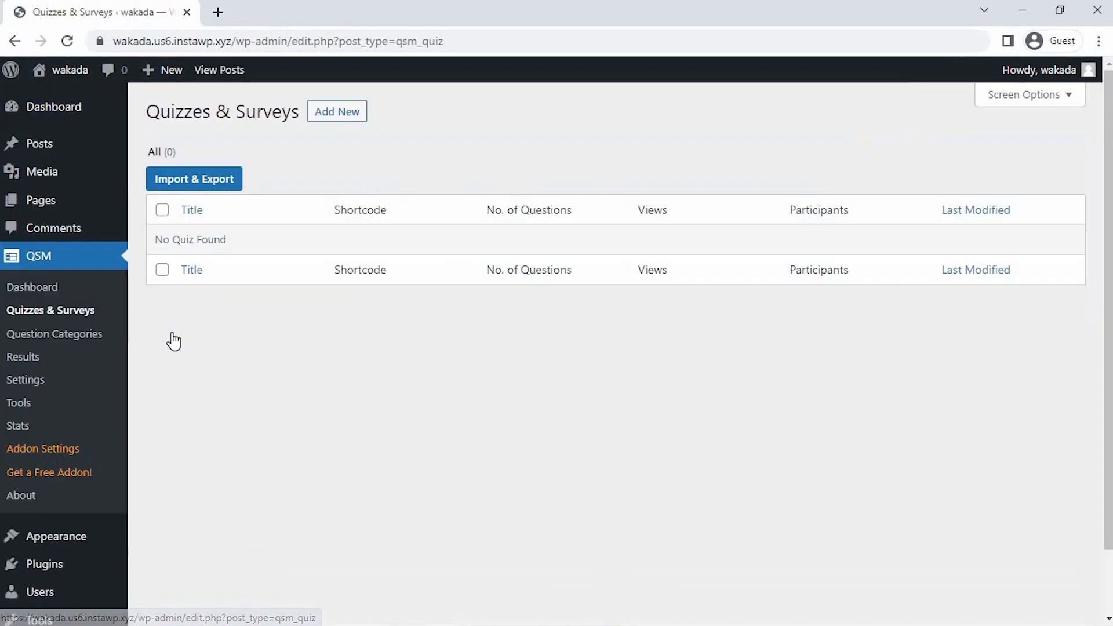
pyautogui.moveTo(269, 184)
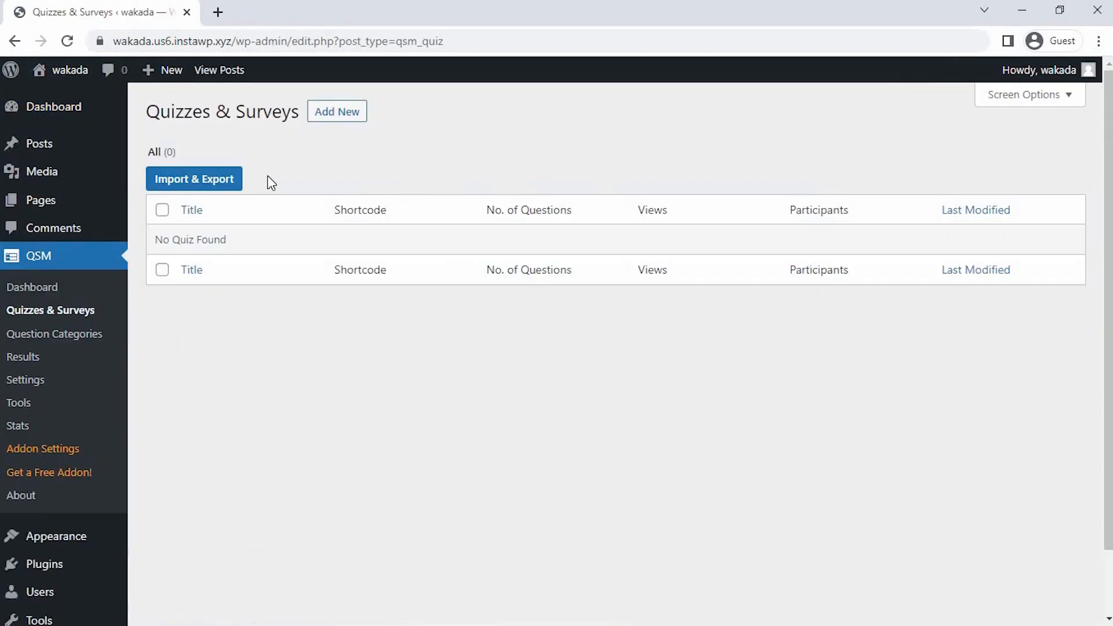
pyautogui.moveTo(333, 118)
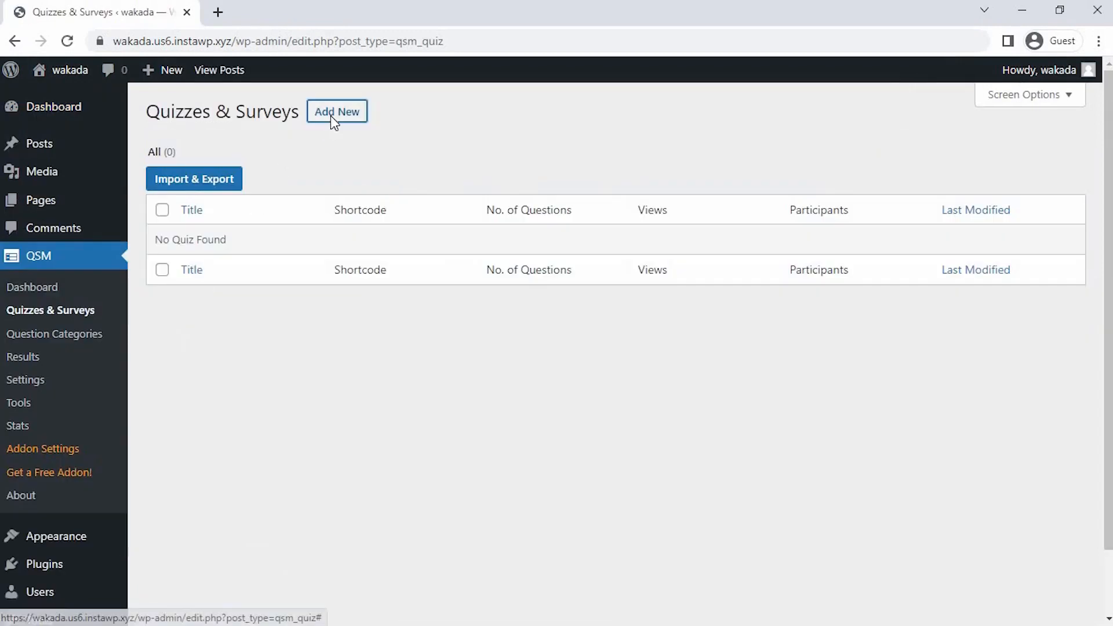
# Add a new quiz keeping the Default Theme and move to the quiz settings
pyautogui.click(336, 111)
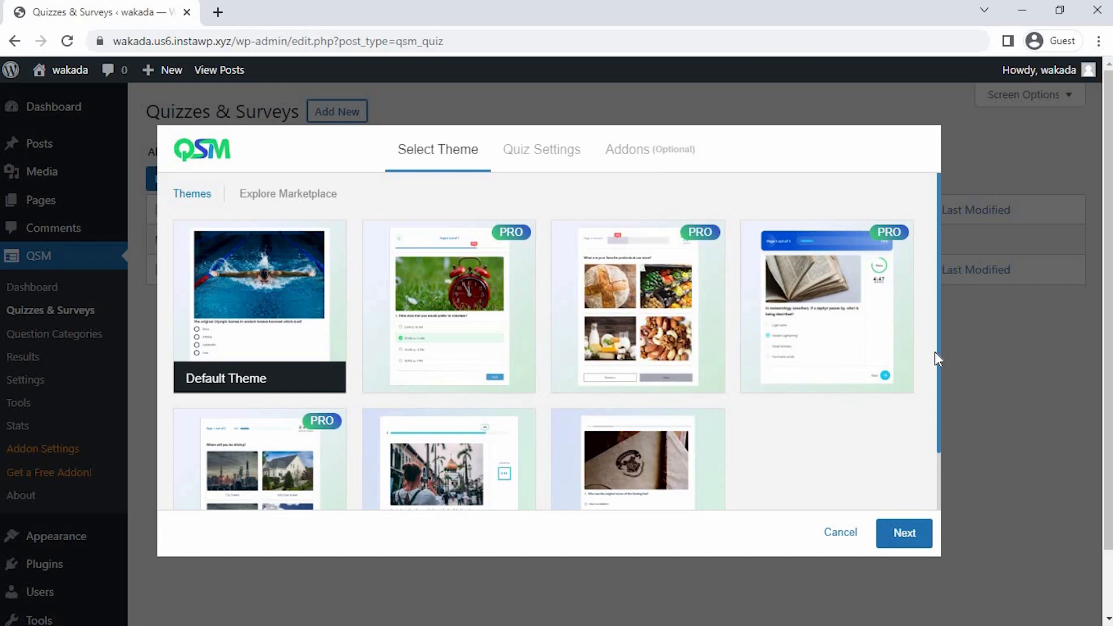
pyautogui.scroll(-3)
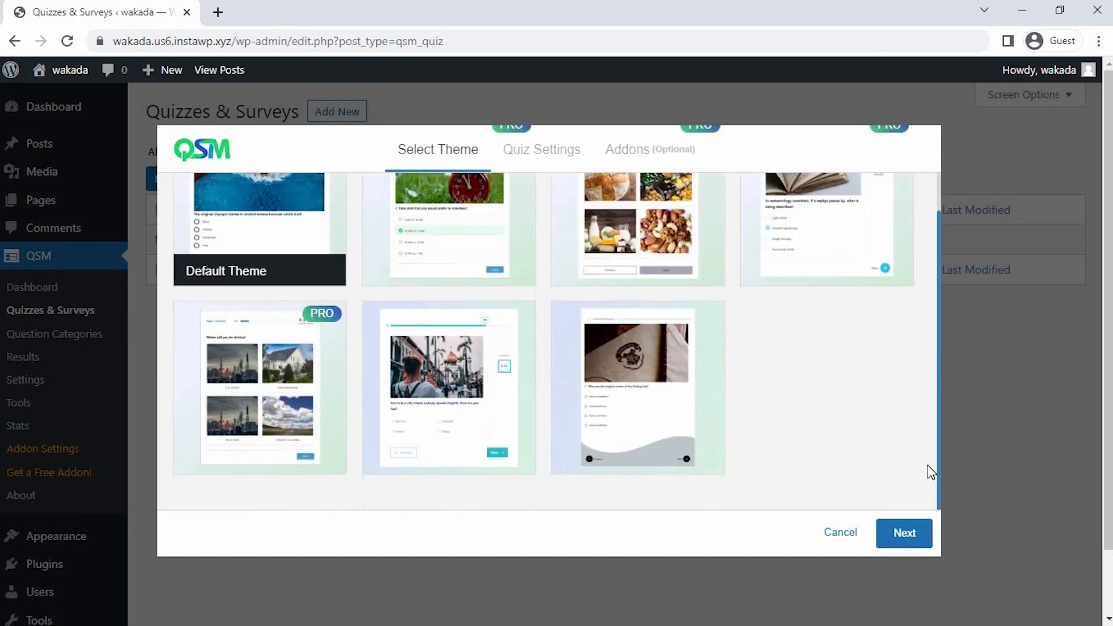
pyautogui.click(904, 533)
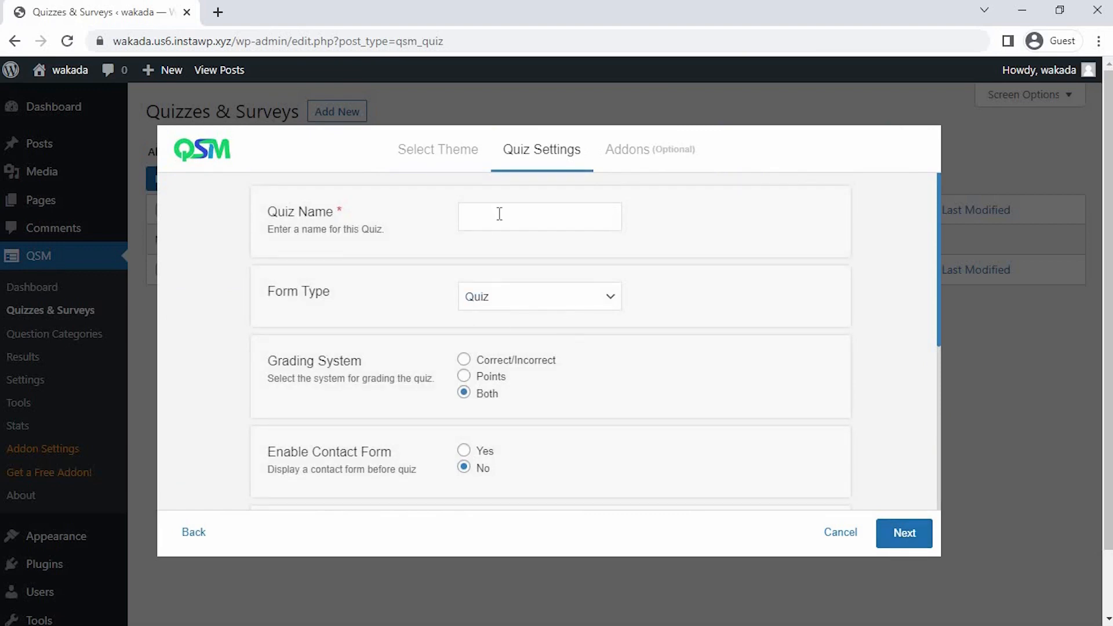
# Name the quiz 'Marketing Trends', set a 3-minute time limit, leave login not required, and continue
pyautogui.click(540, 216)
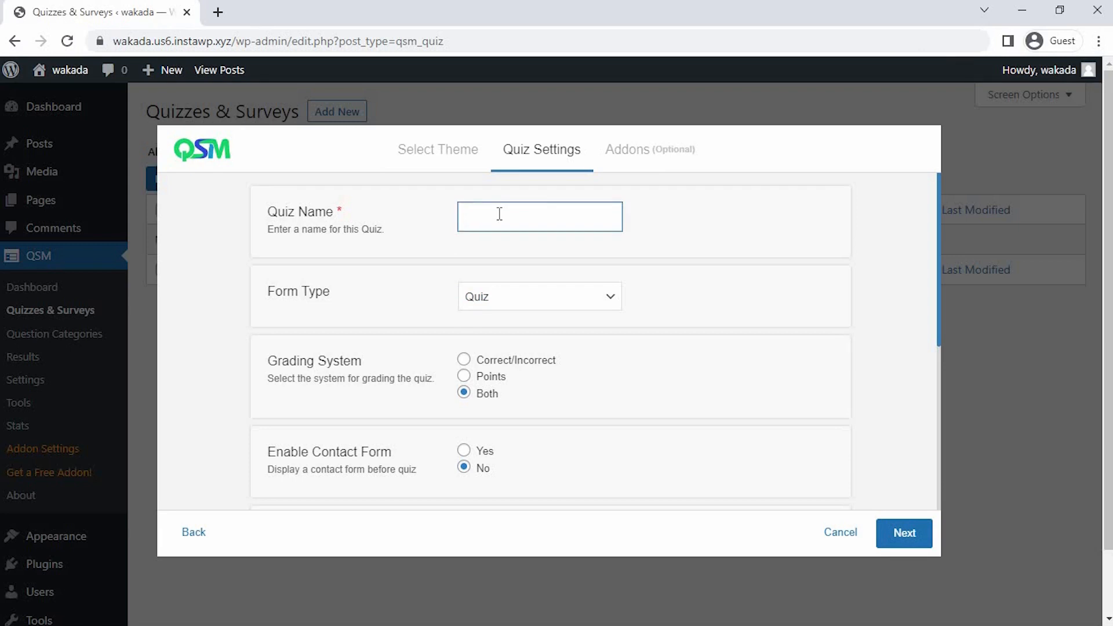
pyautogui.write('Marketing Trends')
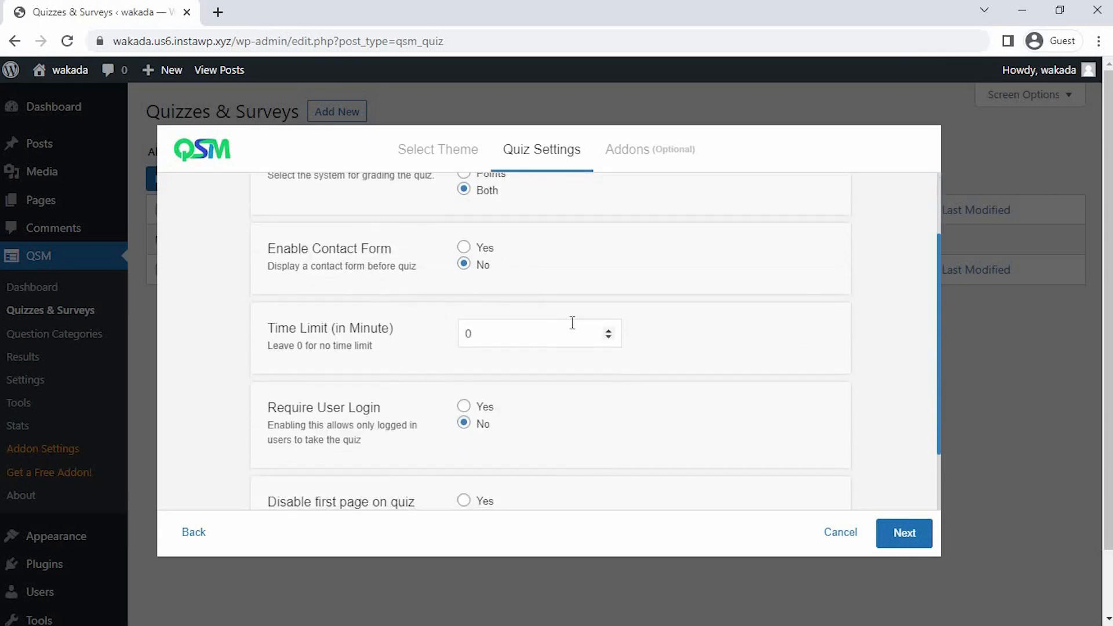
pyautogui.write('2')
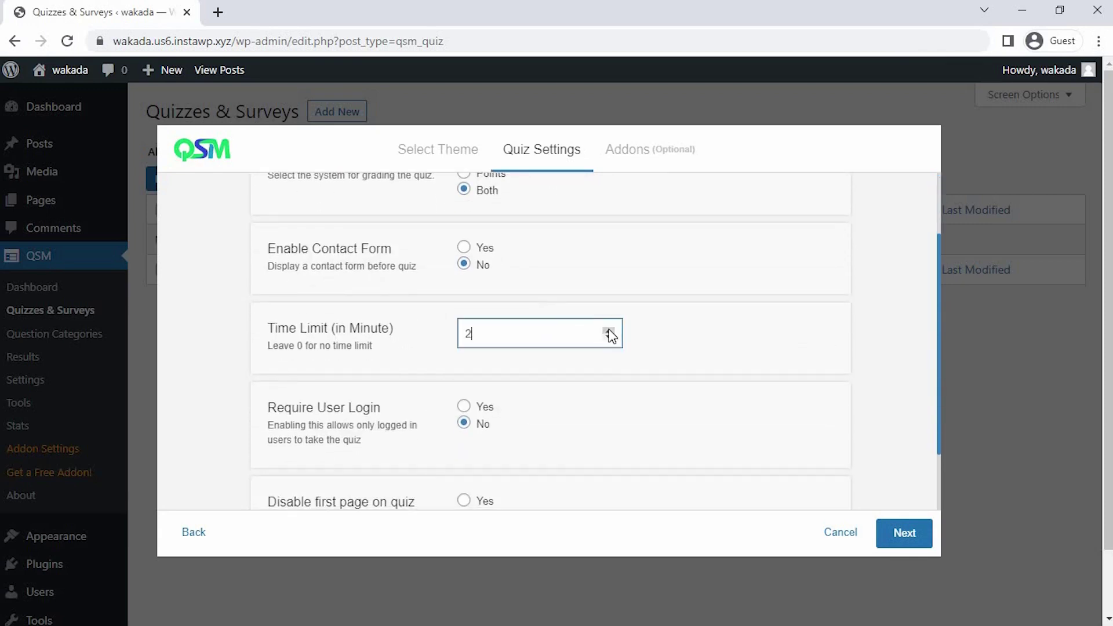
pyautogui.click(608, 327)
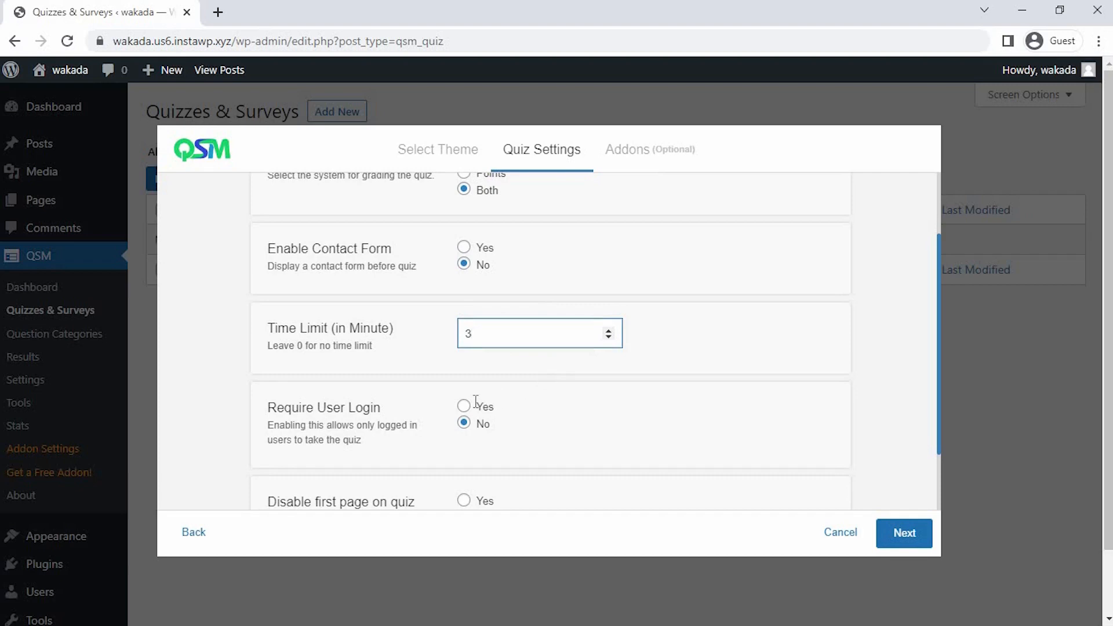
pyautogui.click(463, 406)
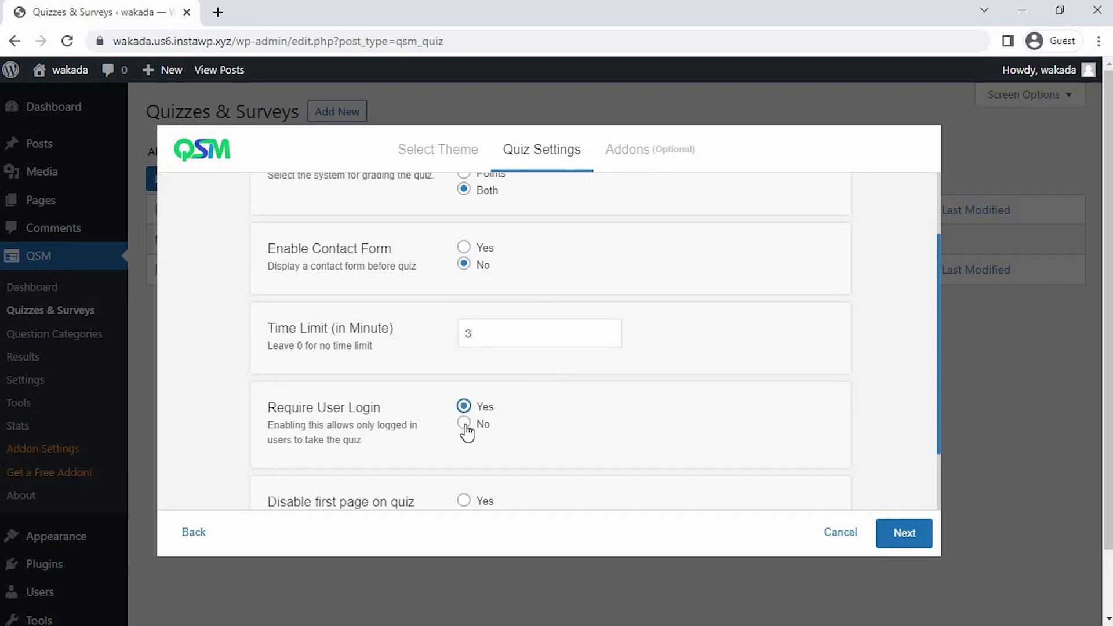
pyautogui.click(464, 424)
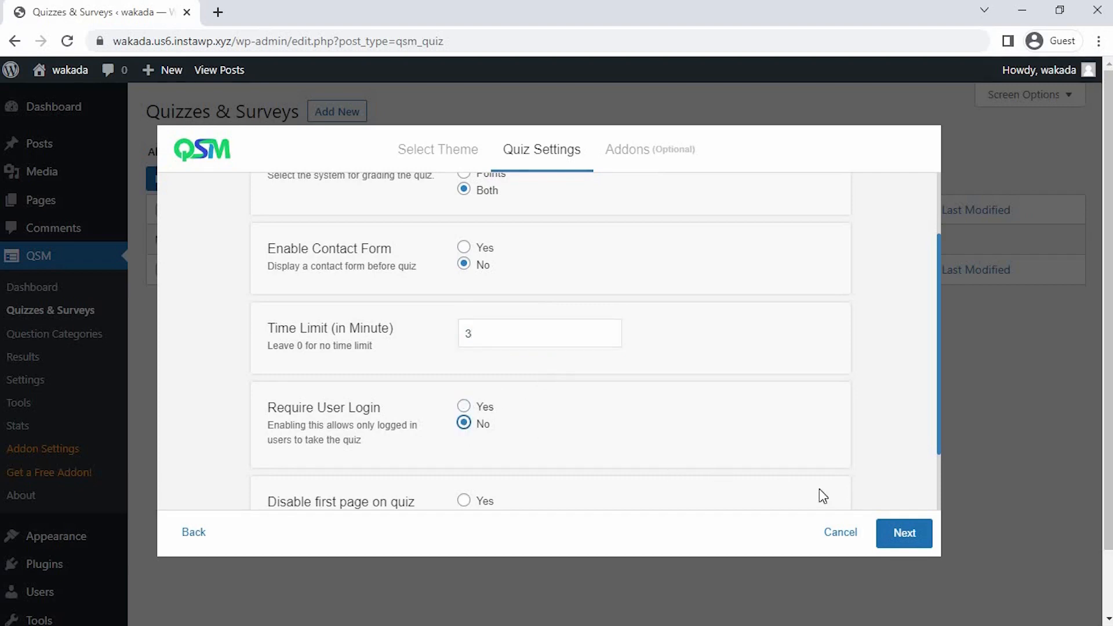
pyautogui.click(904, 533)
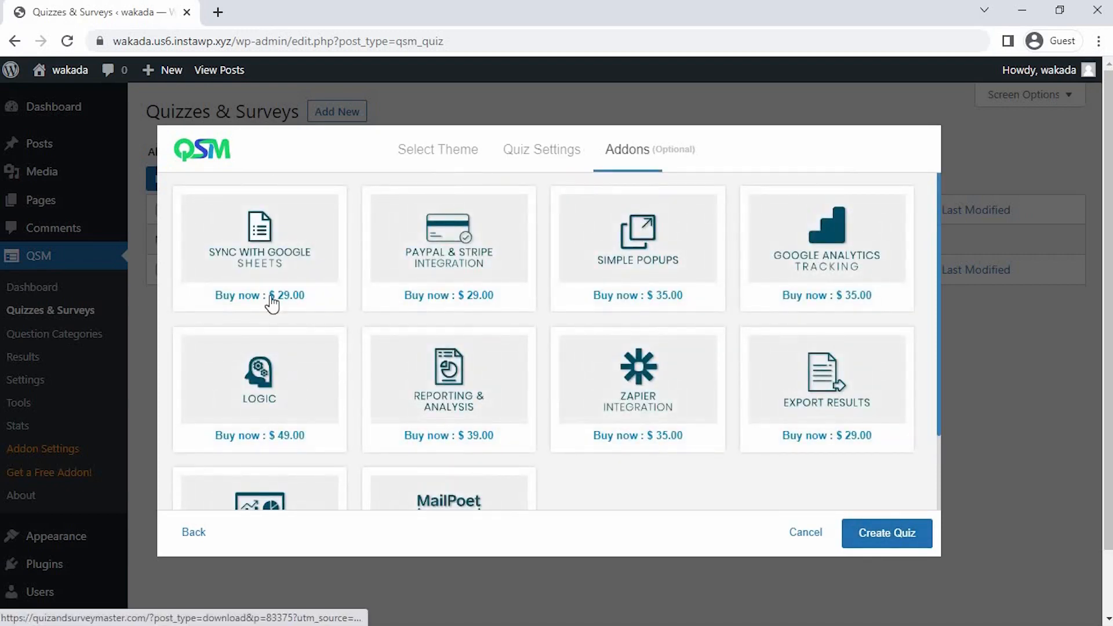
pyautogui.moveTo(632, 280)
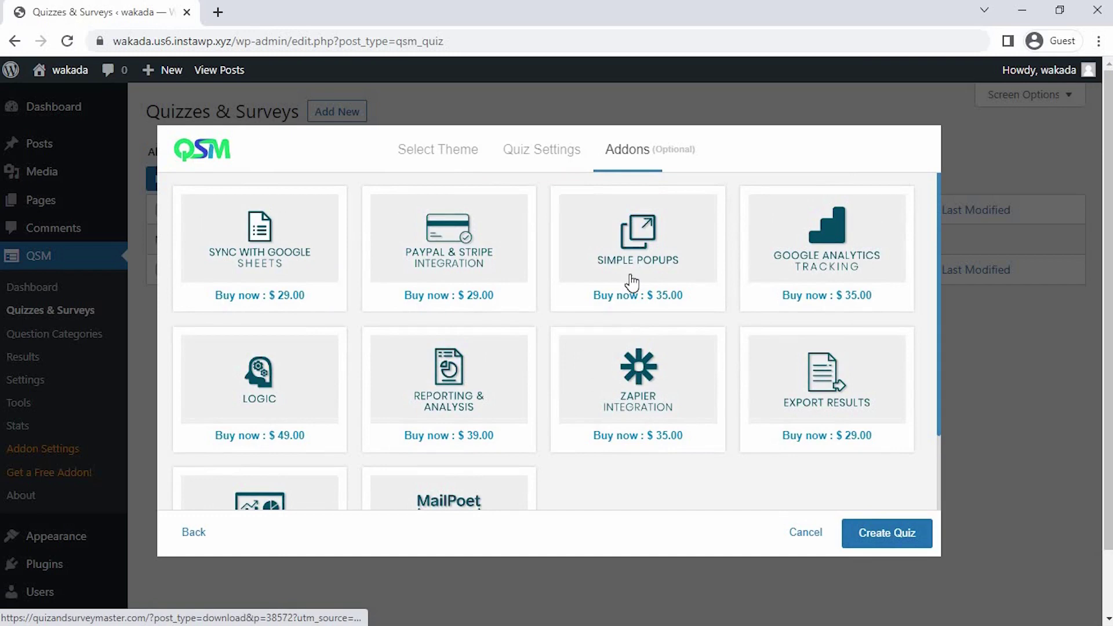
pyautogui.moveTo(282, 412)
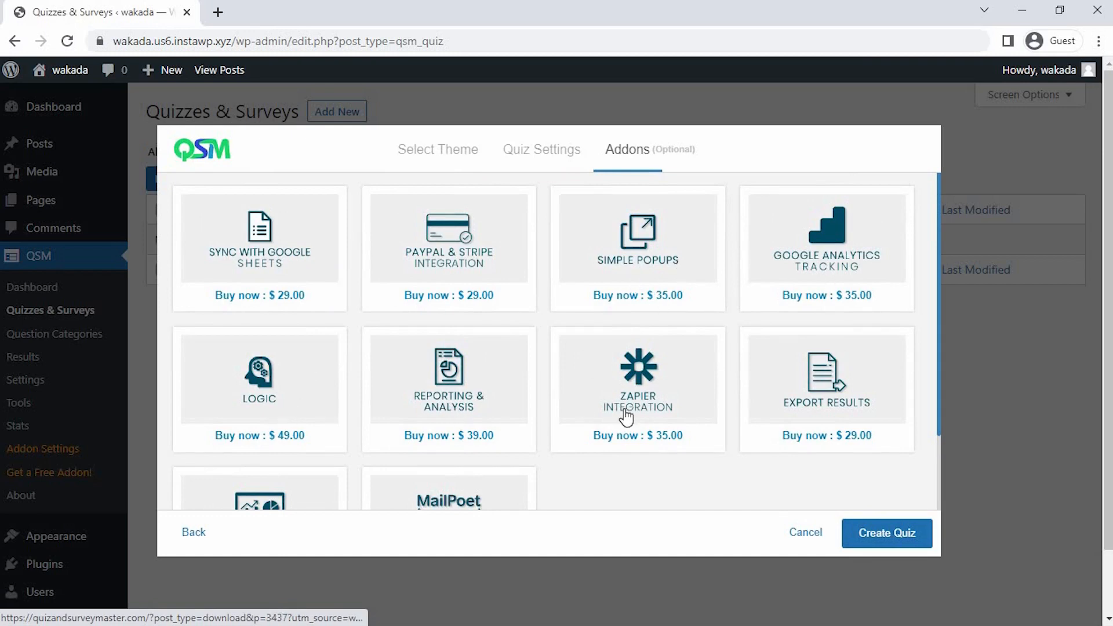
# Skip the optional add-ons and create the quiz
pyautogui.scroll(-3)
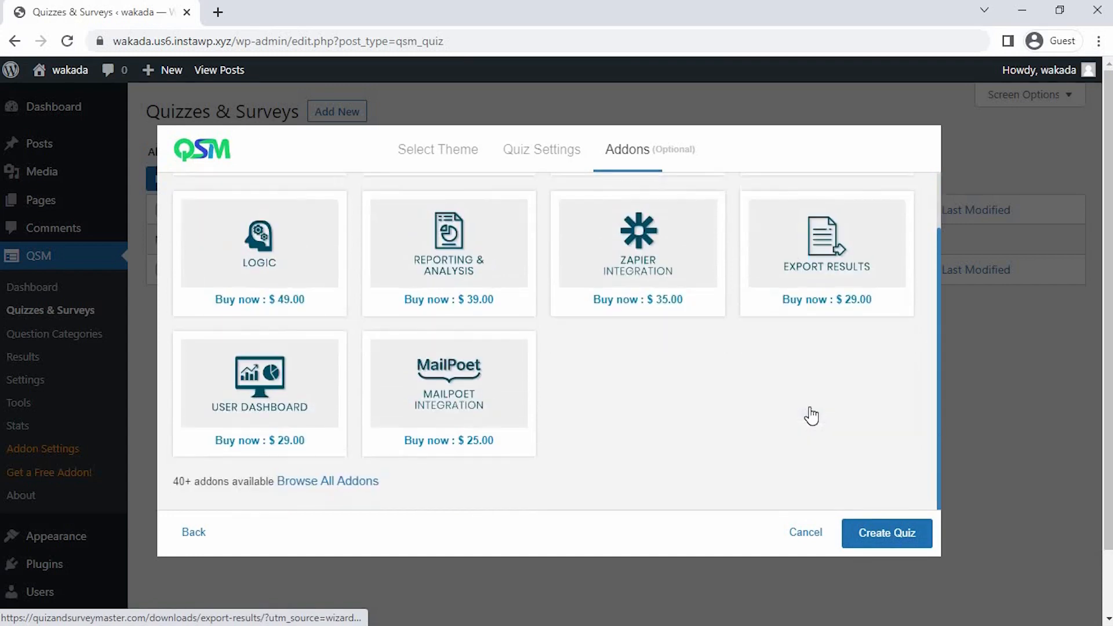
pyautogui.moveTo(446, 439)
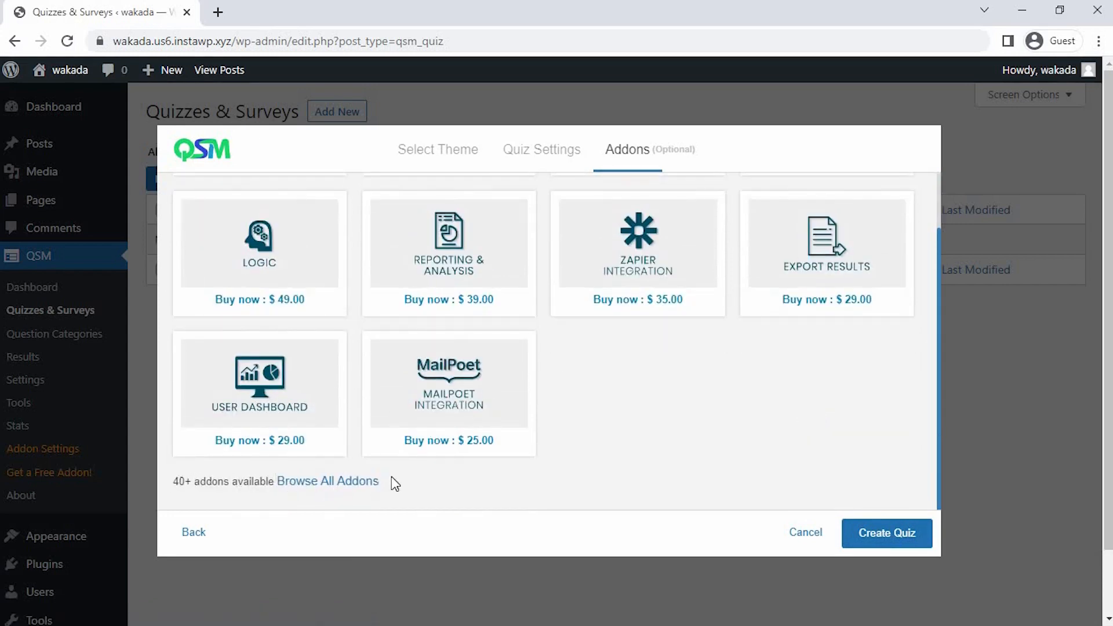
pyautogui.moveTo(869, 538)
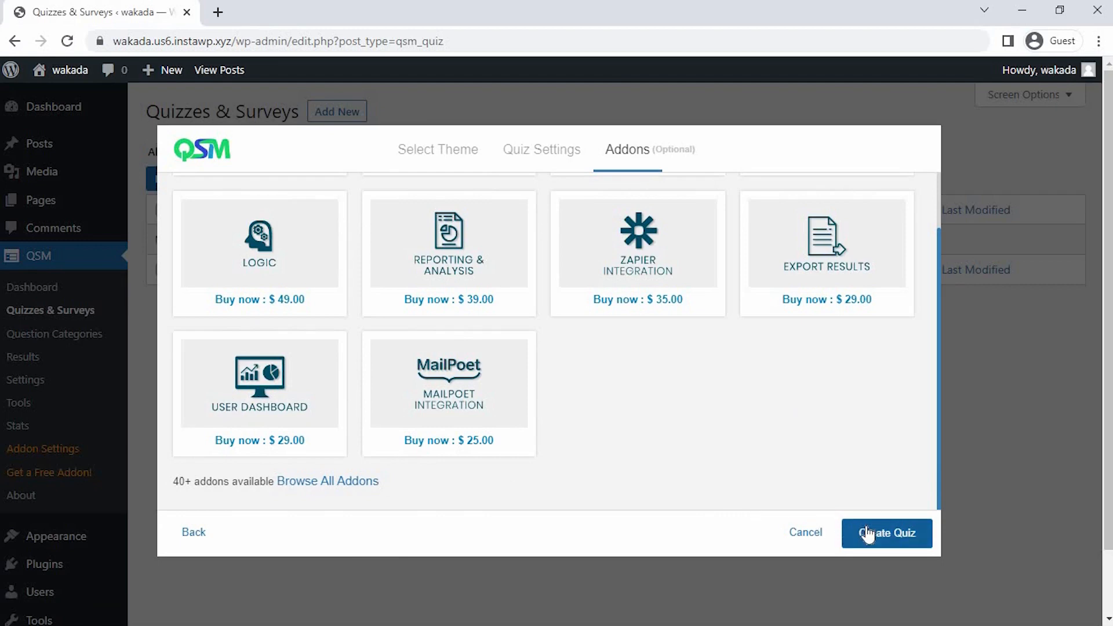
pyautogui.click(886, 533)
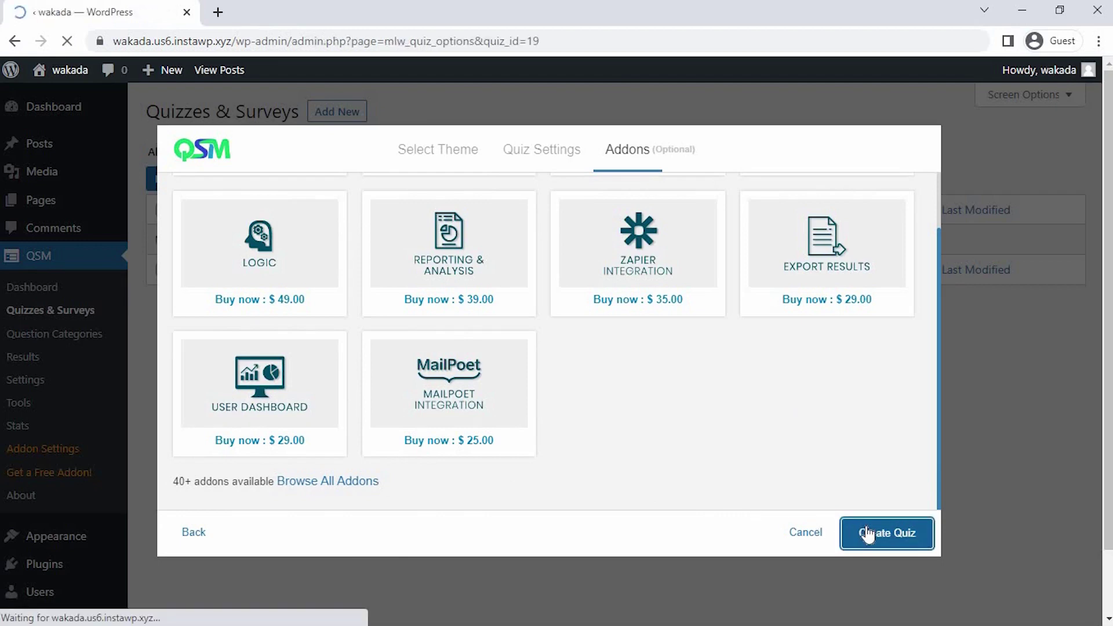
# Enter the first question 'Which is the data obtained by marketers themselves?' as Multiple Choice
pyautogui.click(886, 533)
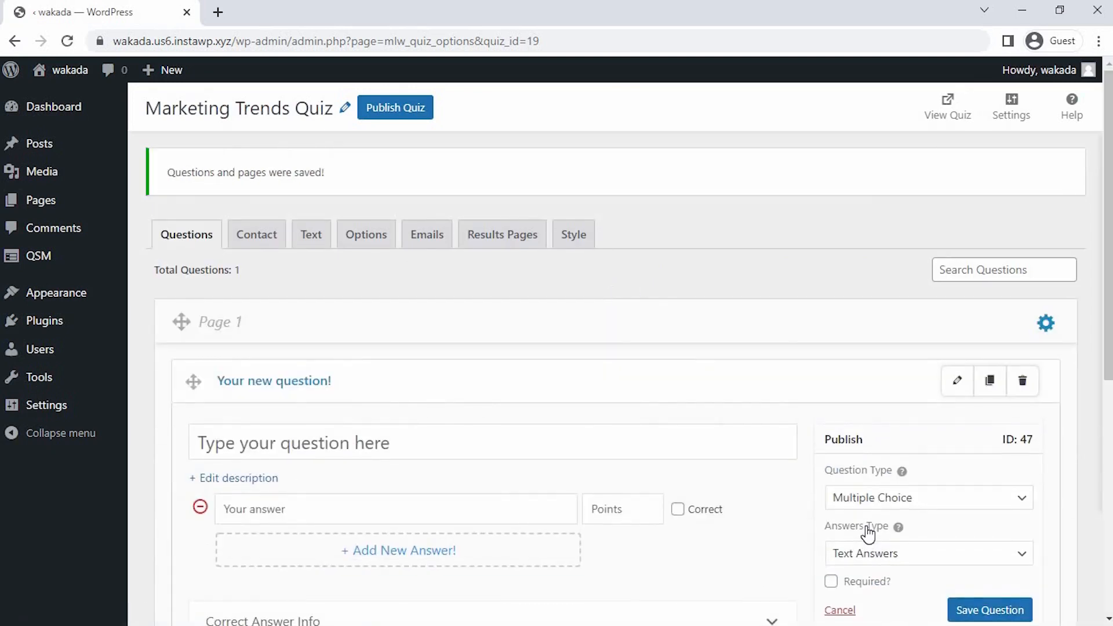
pyautogui.moveTo(317, 443)
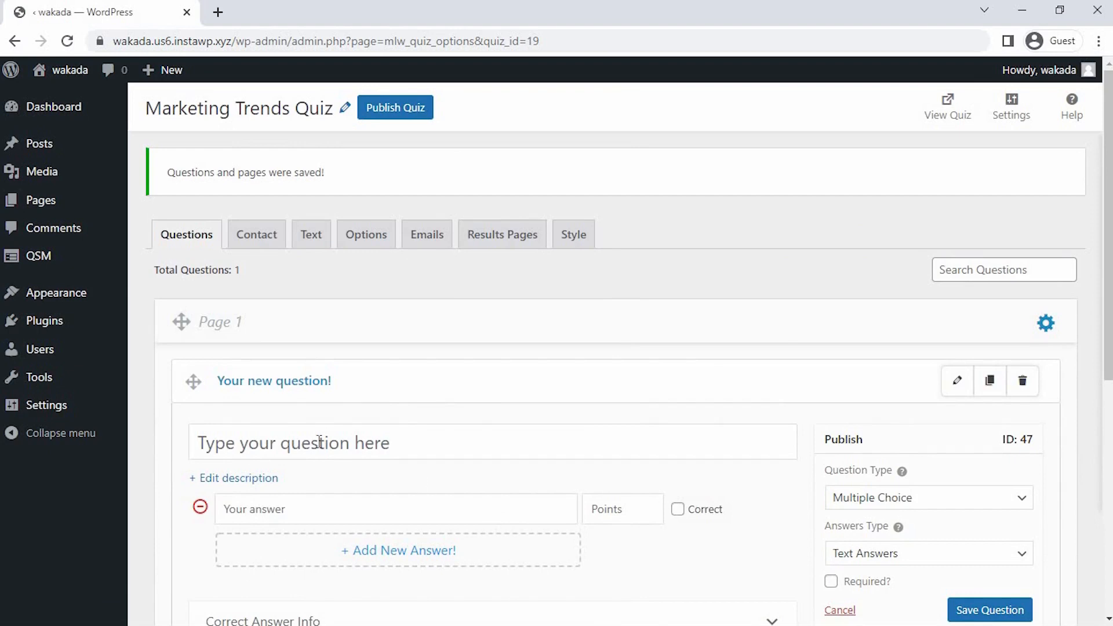
pyautogui.write('Which is the data obtaine')
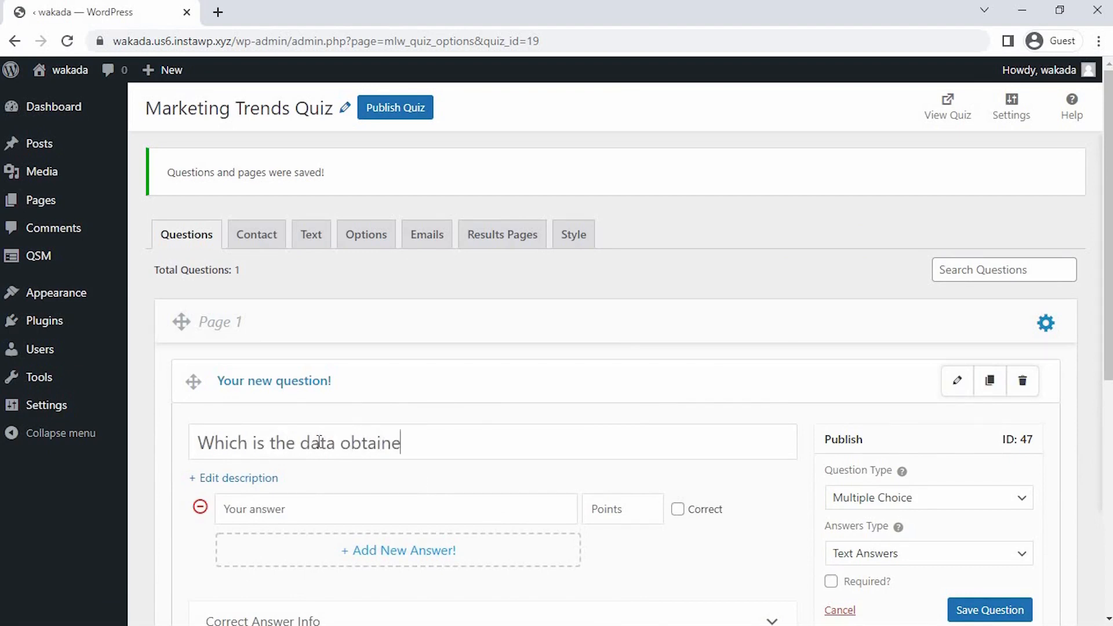
pyautogui.write('d by marketers')
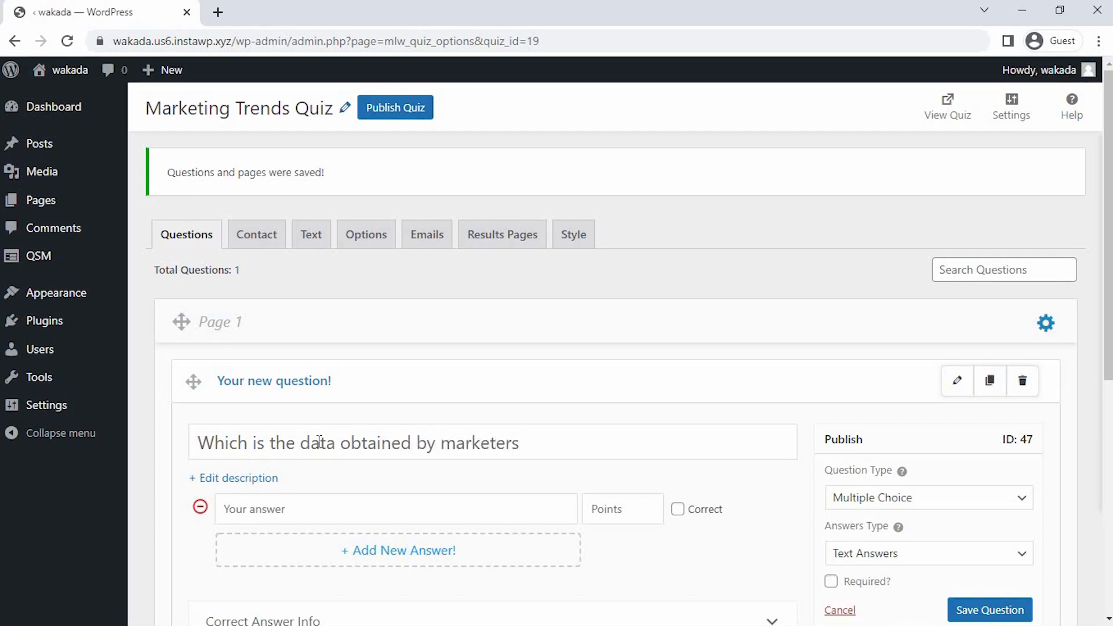
pyautogui.write('themselves')
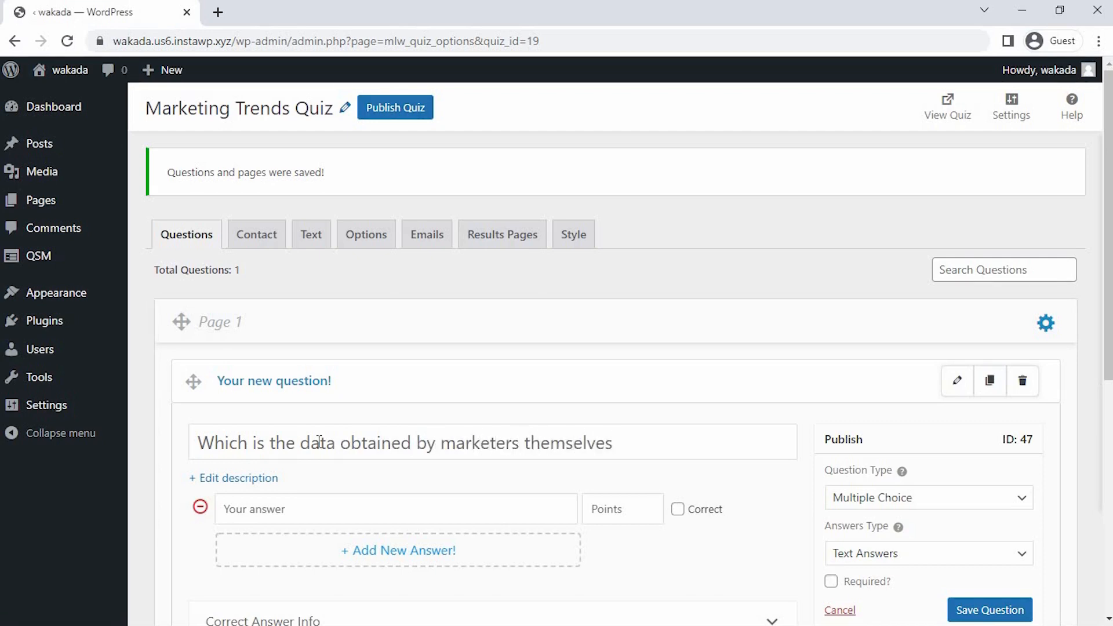
pyautogui.write('?')
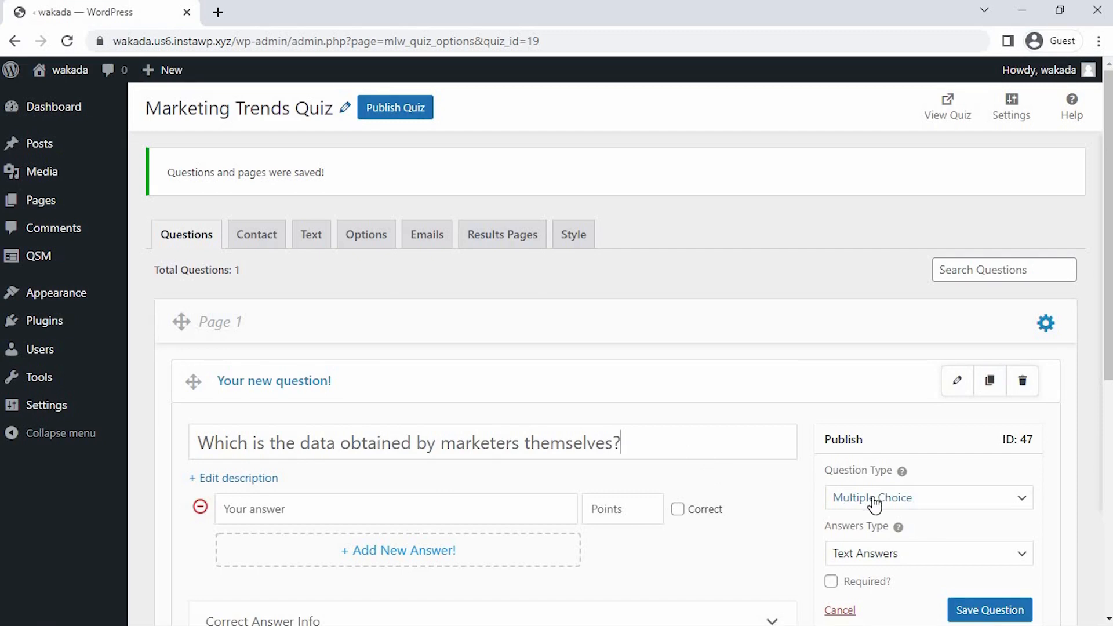
pyautogui.click(929, 499)
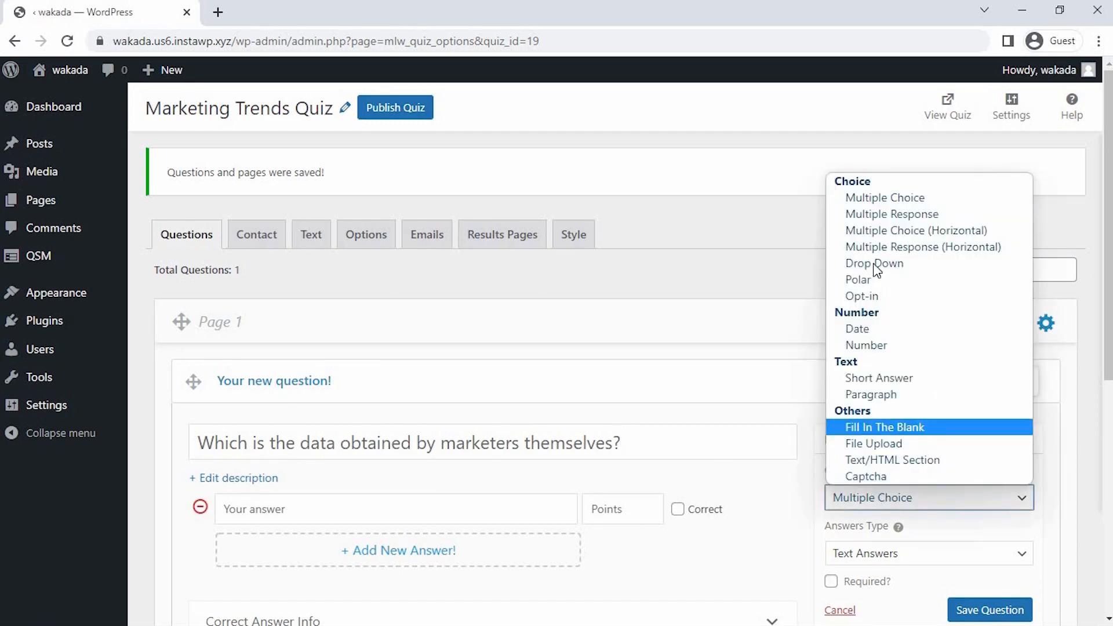
pyautogui.moveTo(883, 211)
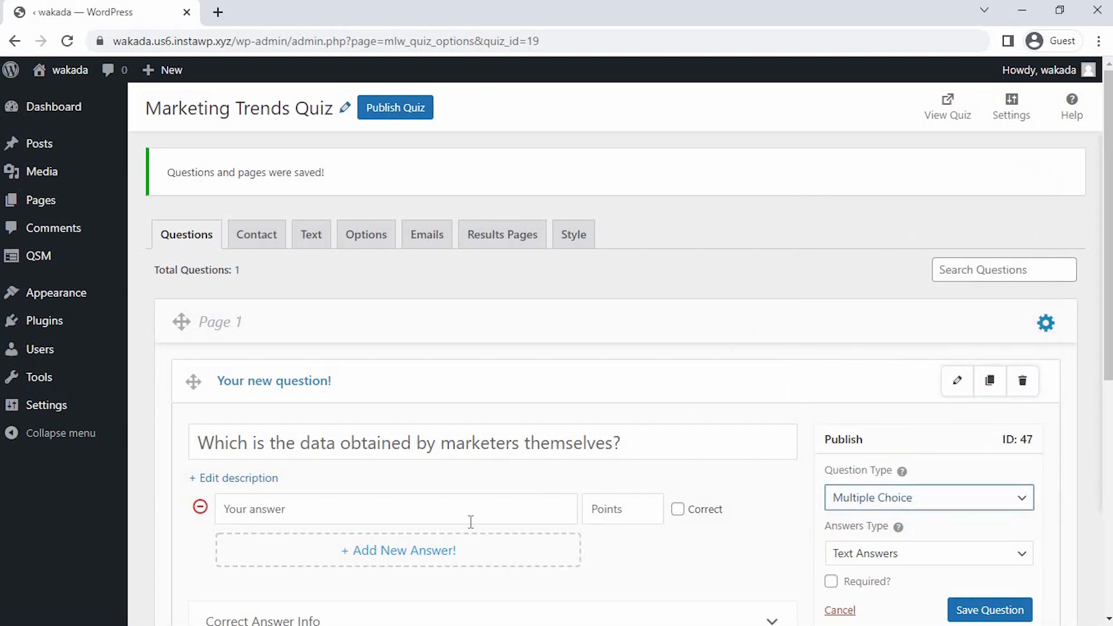
# Add answers Primary Data (correct, 10 points) and Secondary Data (0), make the question required, and save
pyautogui.scroll(-3)
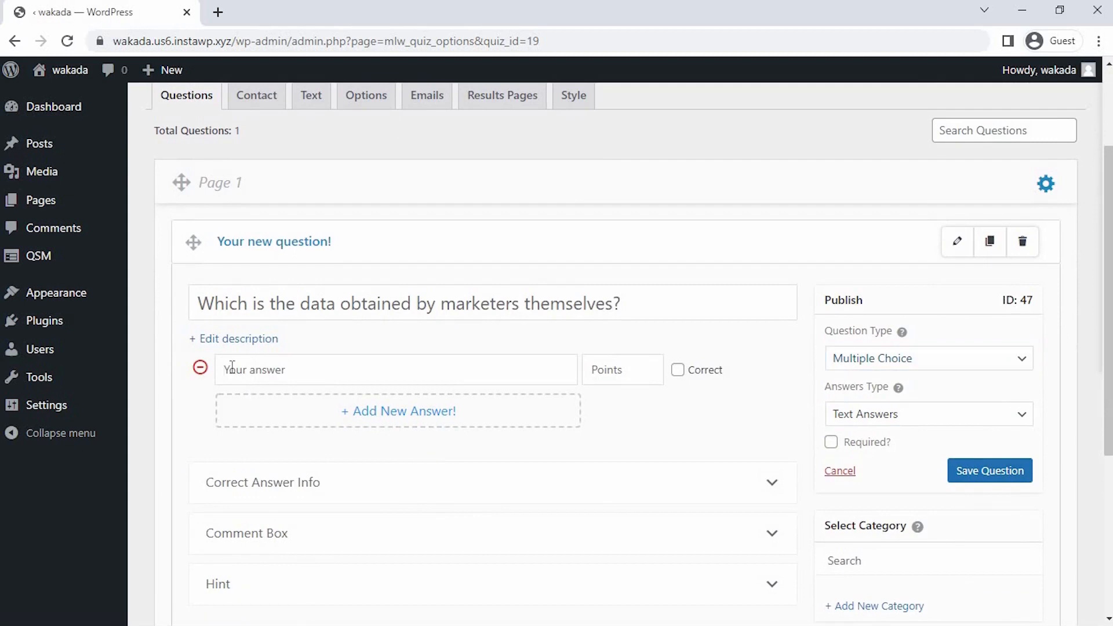
pyautogui.write('P')
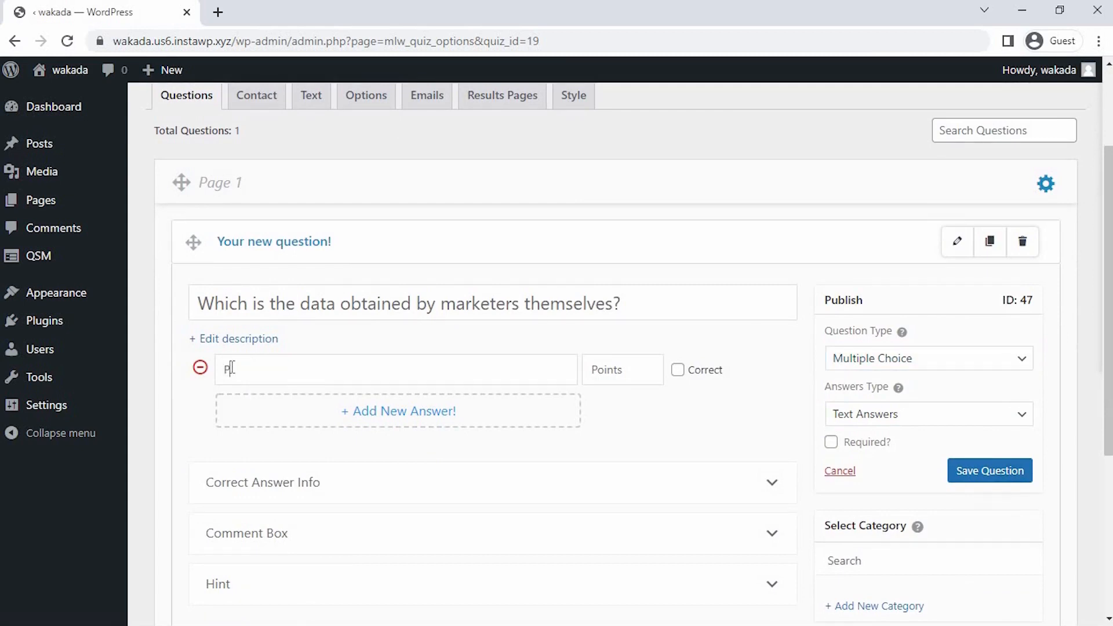
pyautogui.write('rimary')
pyautogui.write('Secondary')
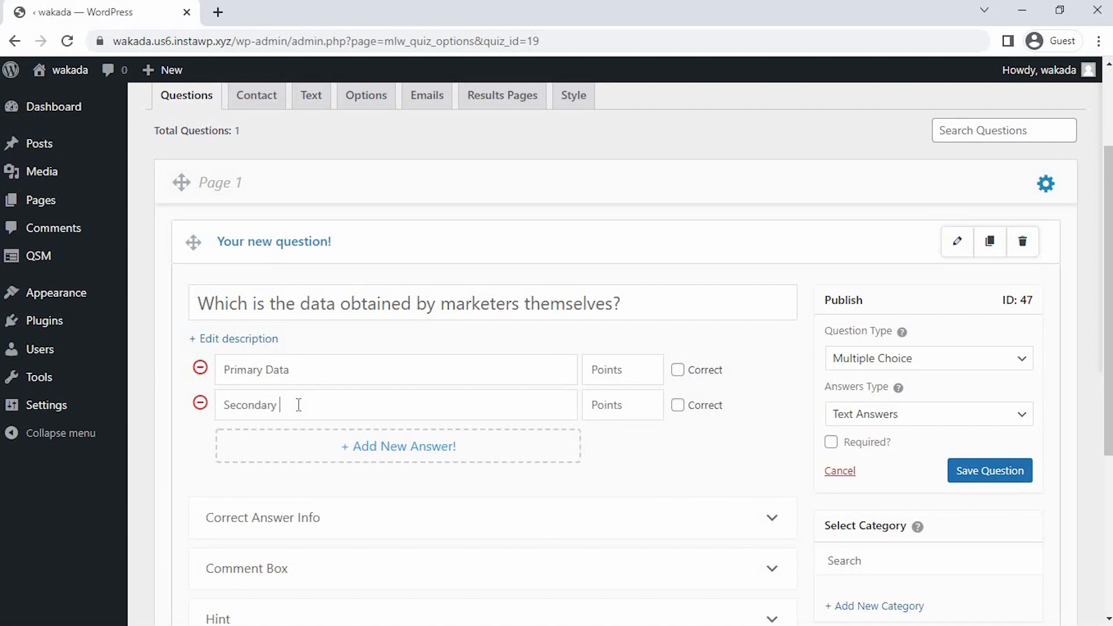
pyautogui.write('Data')
pyautogui.click(622, 370)
pyautogui.write('10')
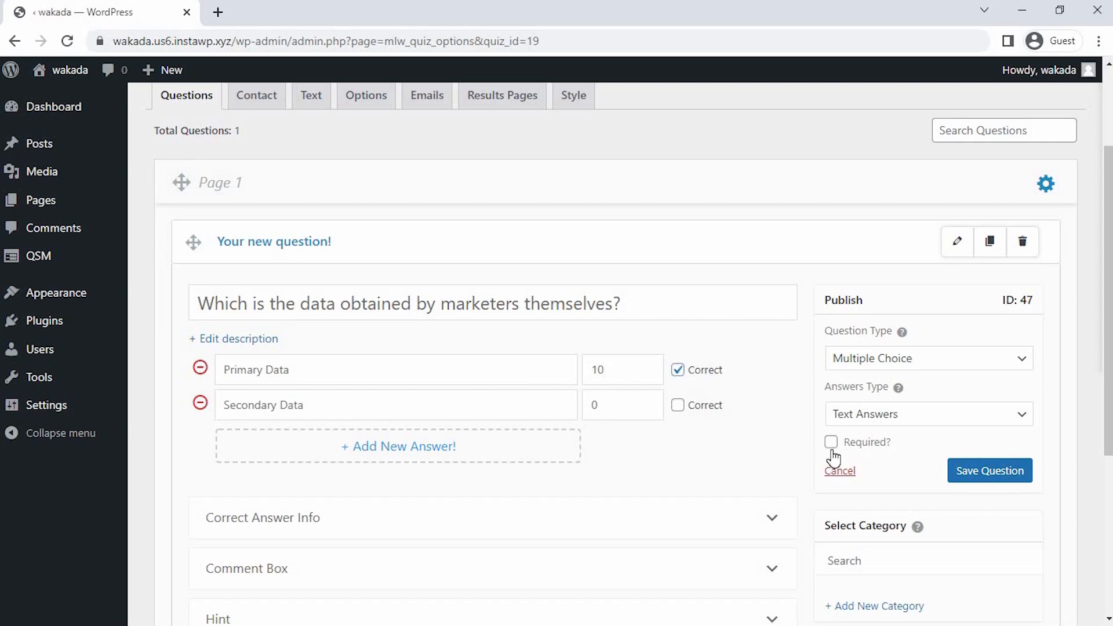
pyautogui.click(831, 442)
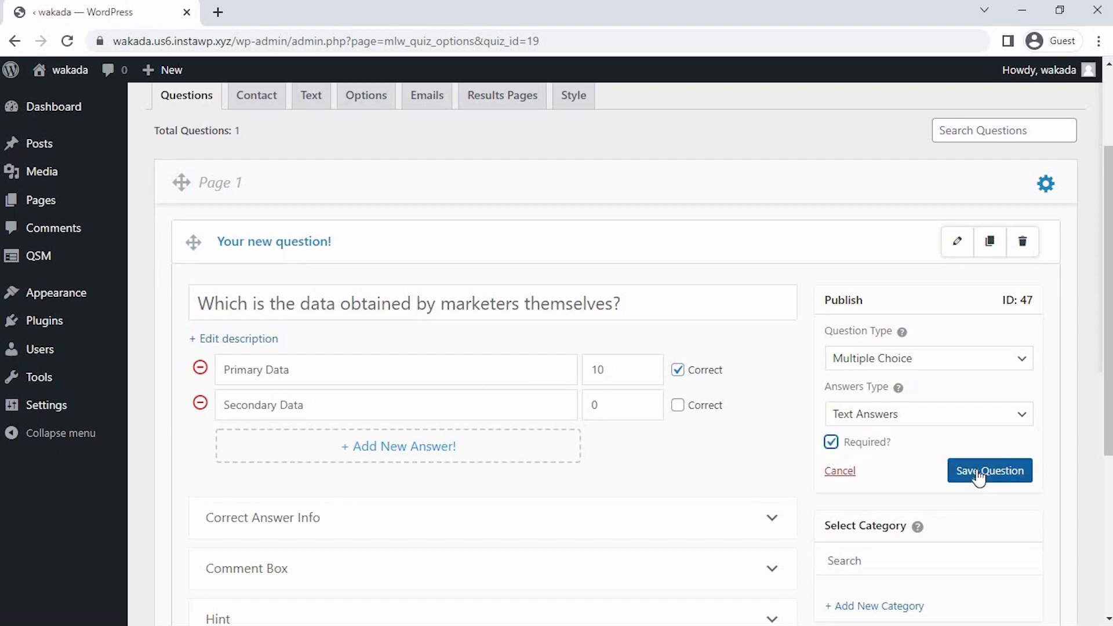
pyautogui.click(991, 471)
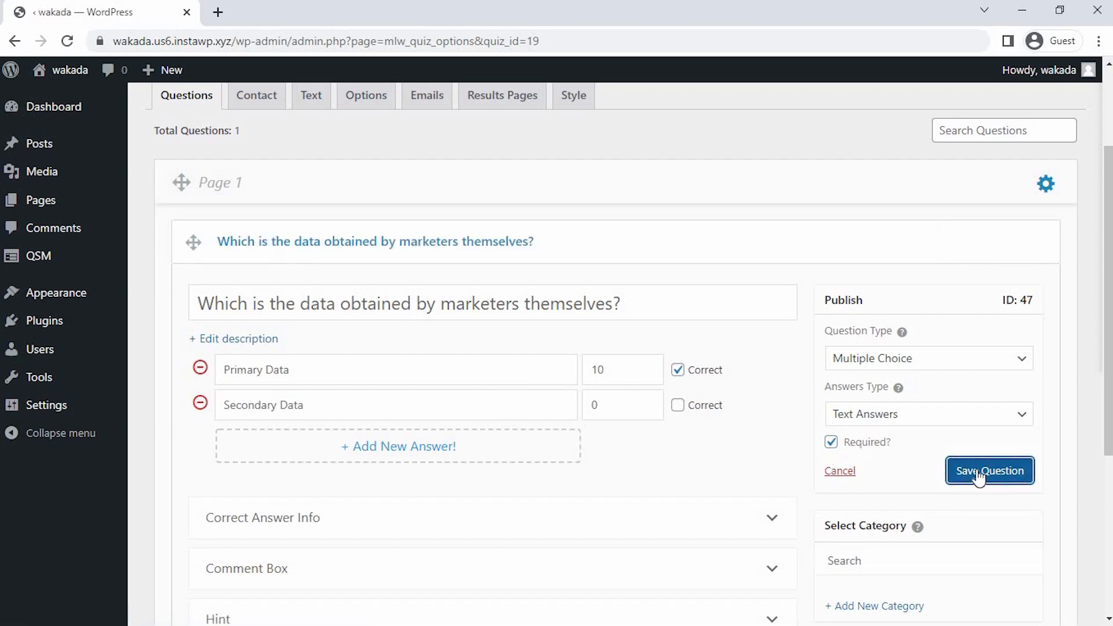
pyautogui.moveTo(916, 485)
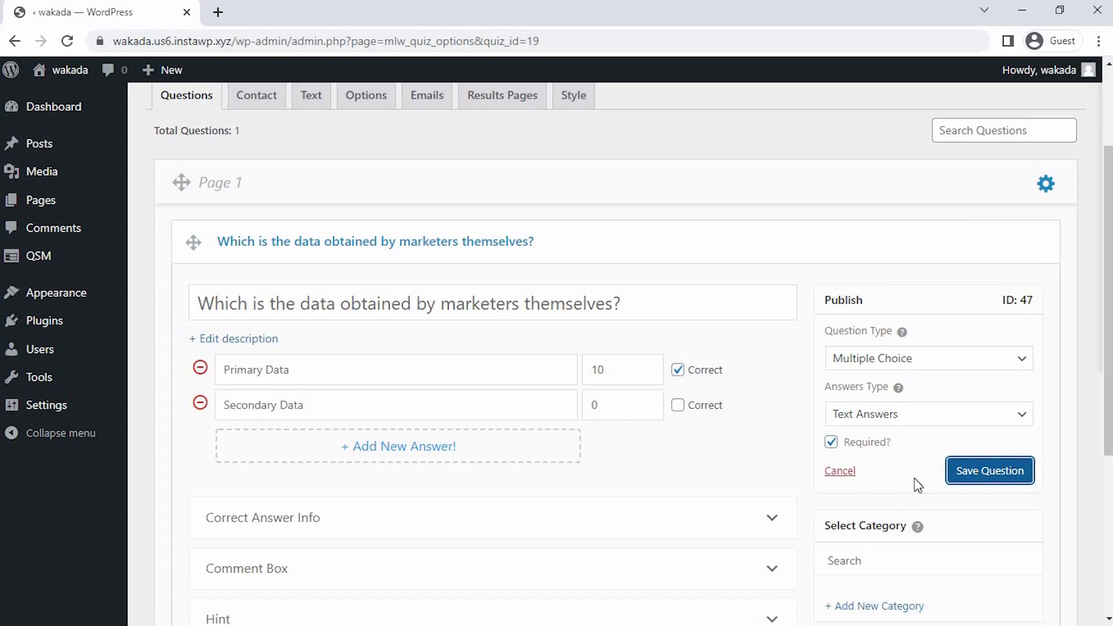
# Add a required Page 2 question 'A symbol or other...' with Trademarks, Logos, Slogans, Logos correct for 10 points, and save
pyautogui.scroll(-3)
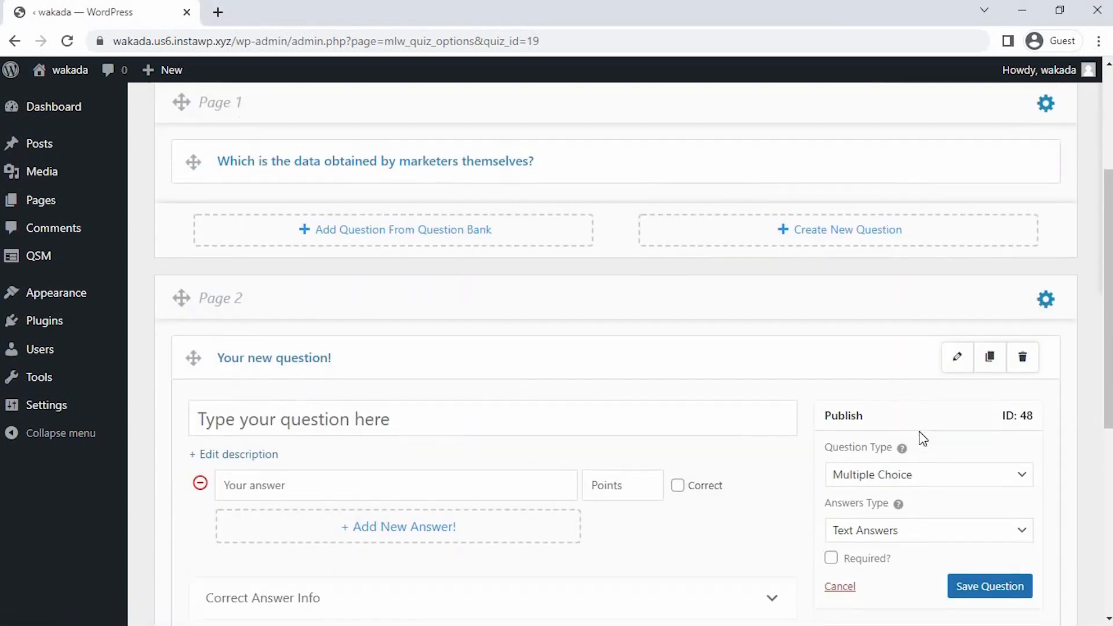
pyautogui.write('A symbol or other design adopted by the company to identify its produ')
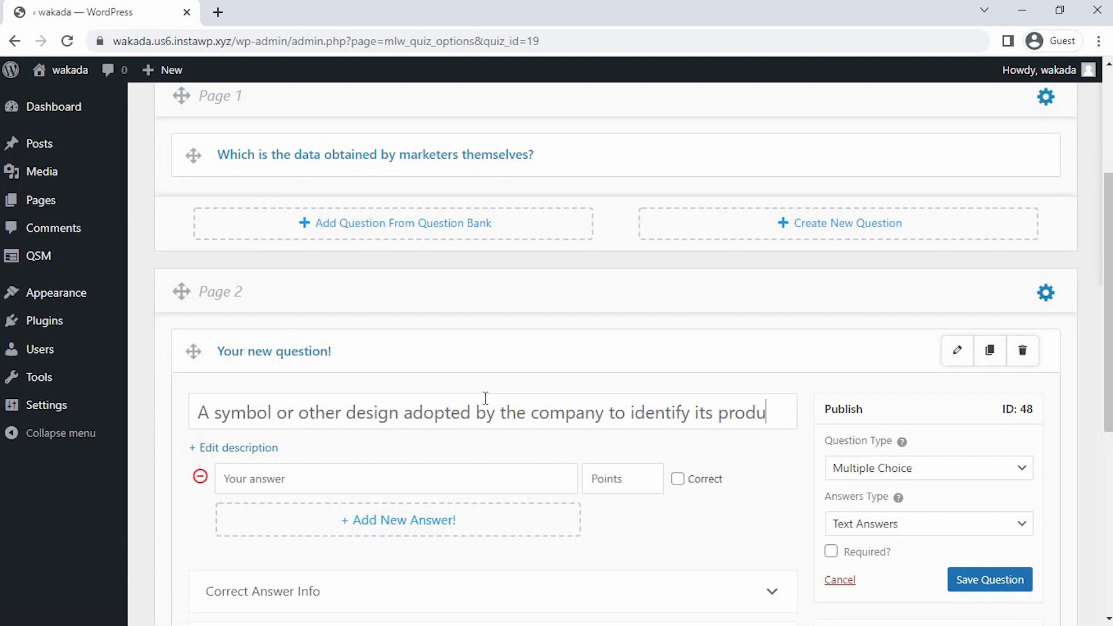
pyautogui.scroll(-3)
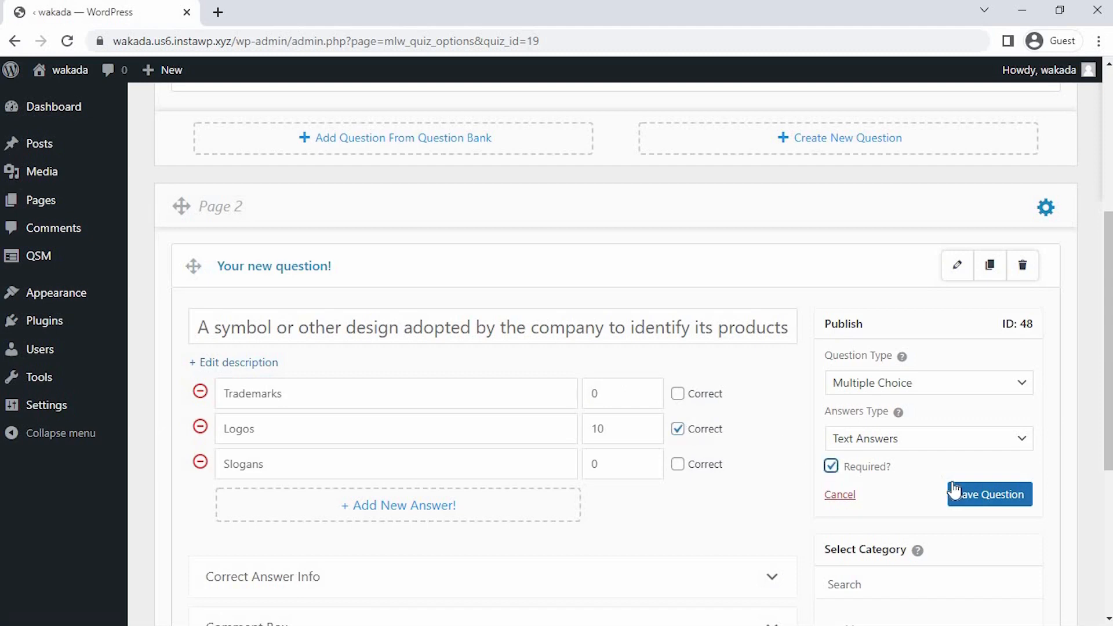
pyautogui.click(990, 494)
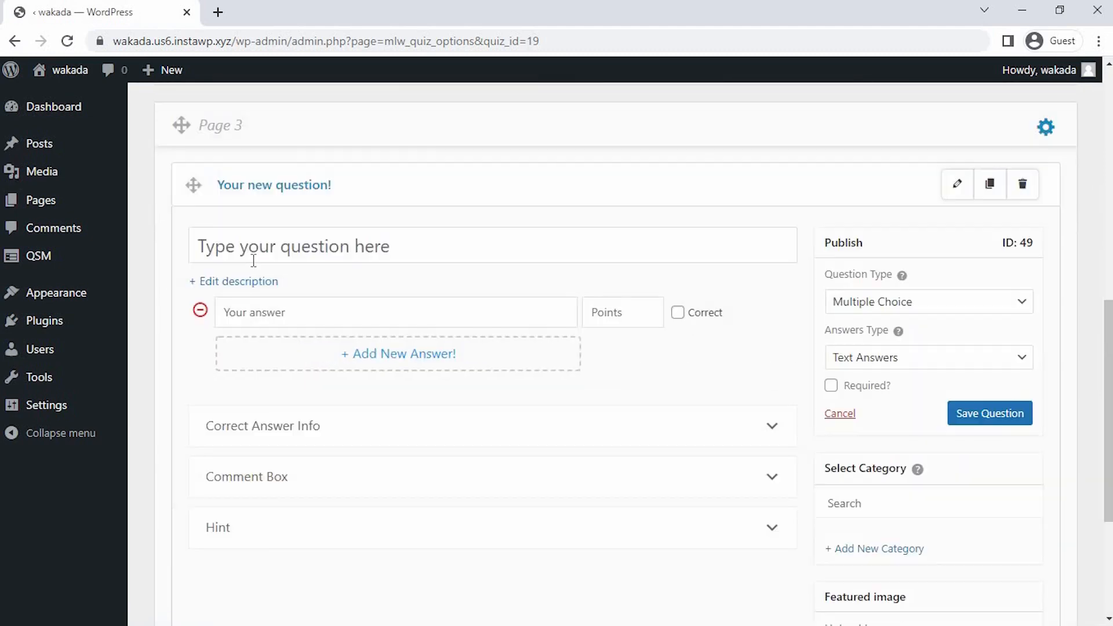
# Add the Page 3 question on what the 4P's of Marketing are known as, with its answers, and save
pyautogui.write("The 4P's of Marketing are known as the ?")
pyautogui.write('Business Mix')
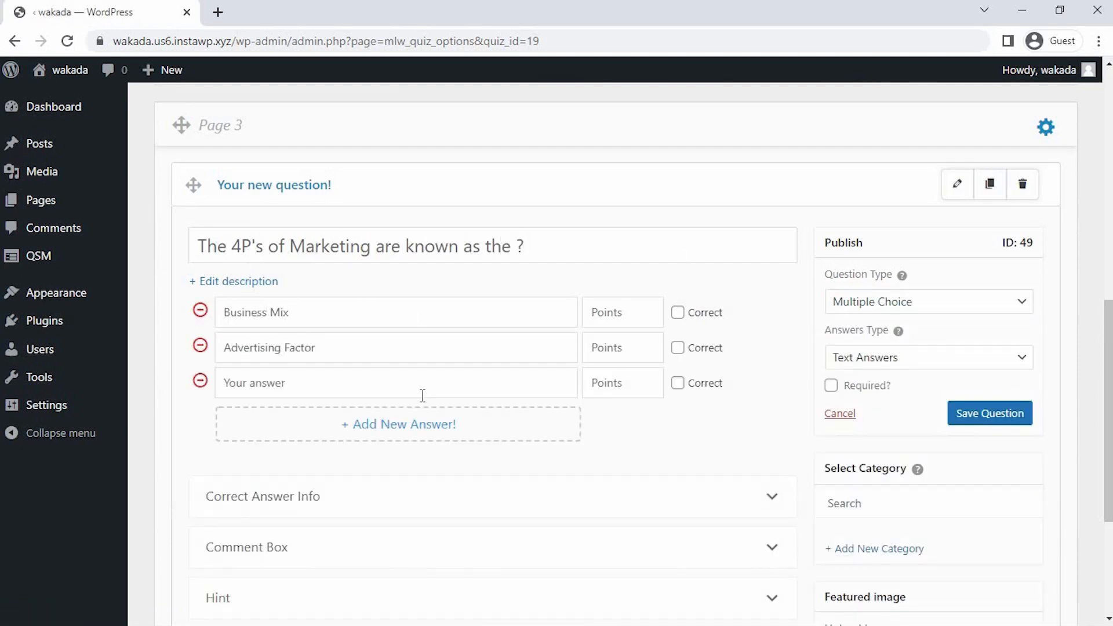
pyautogui.click(990, 413)
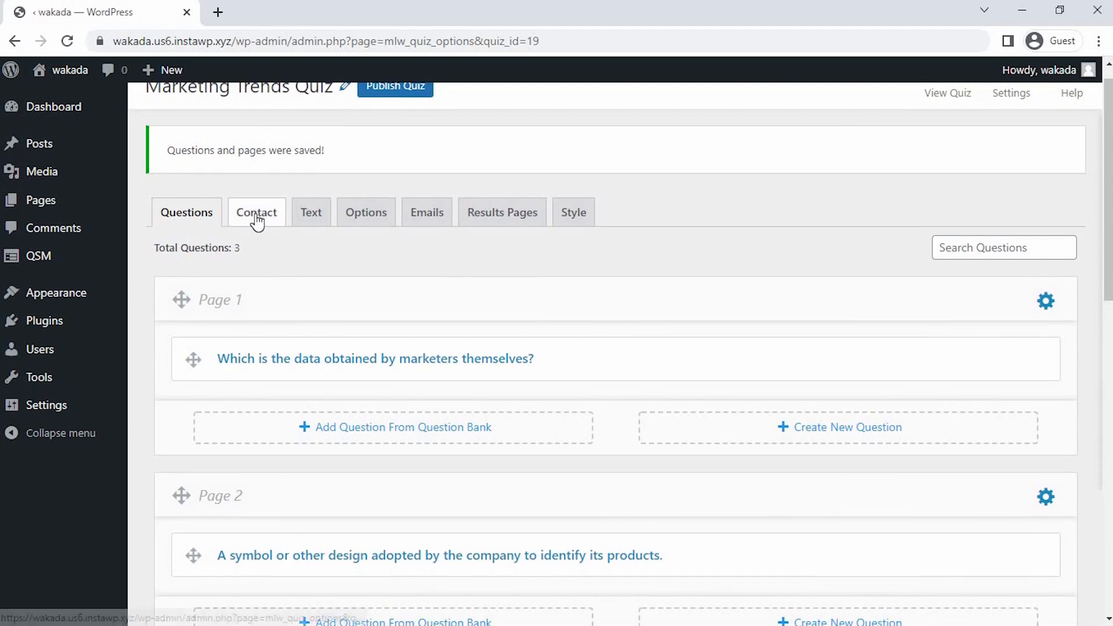
pyautogui.click(256, 212)
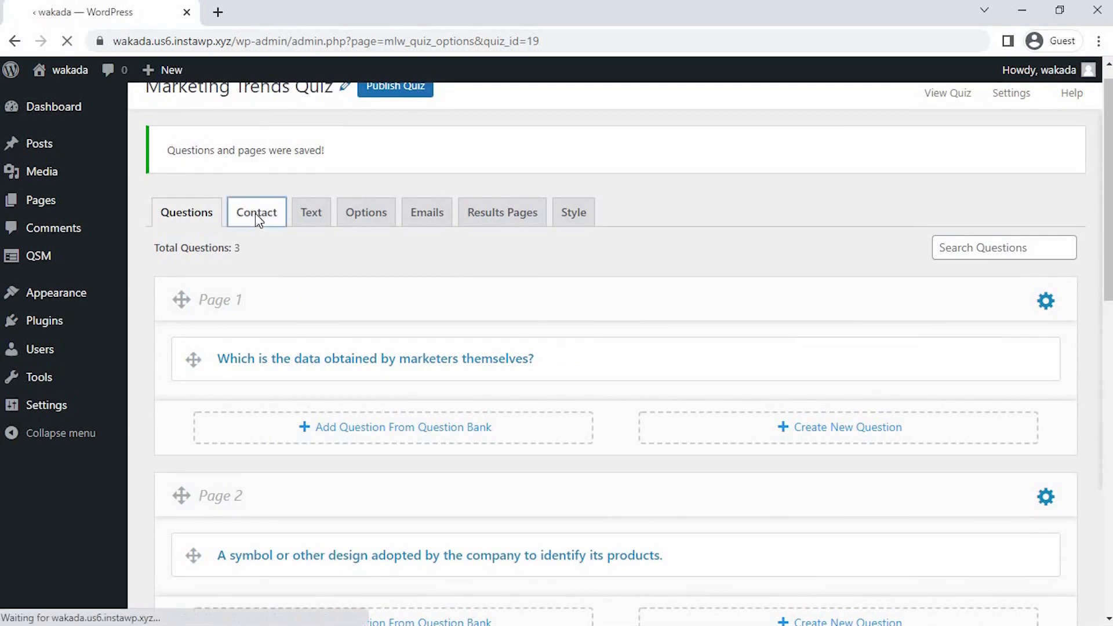
# Add a Name text field to the contact form and save the form
pyautogui.click(257, 212)
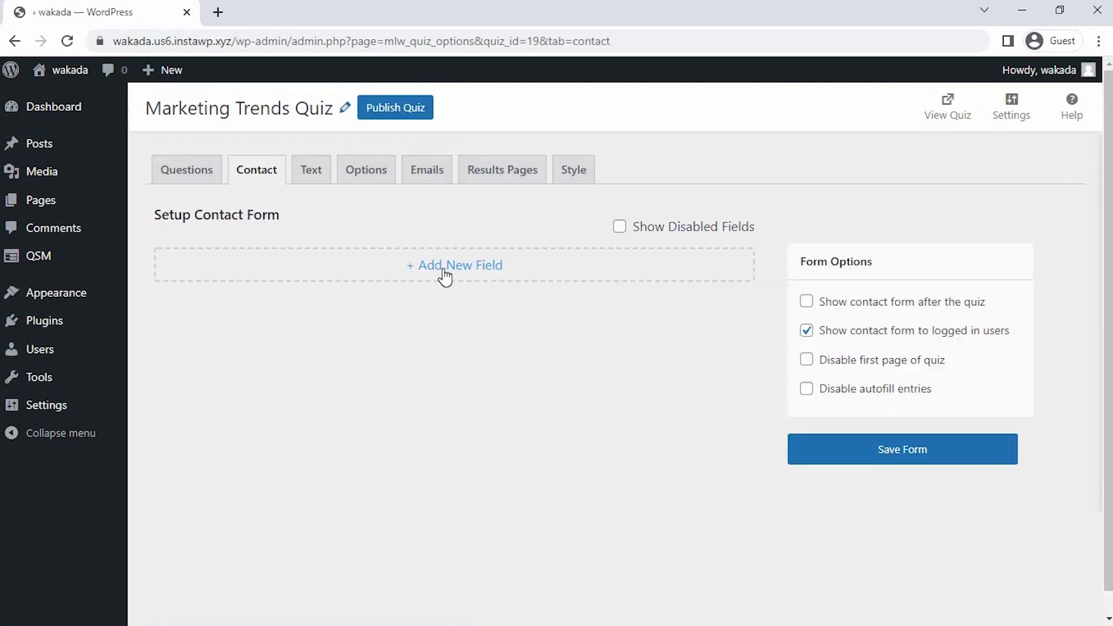
pyautogui.click(454, 265)
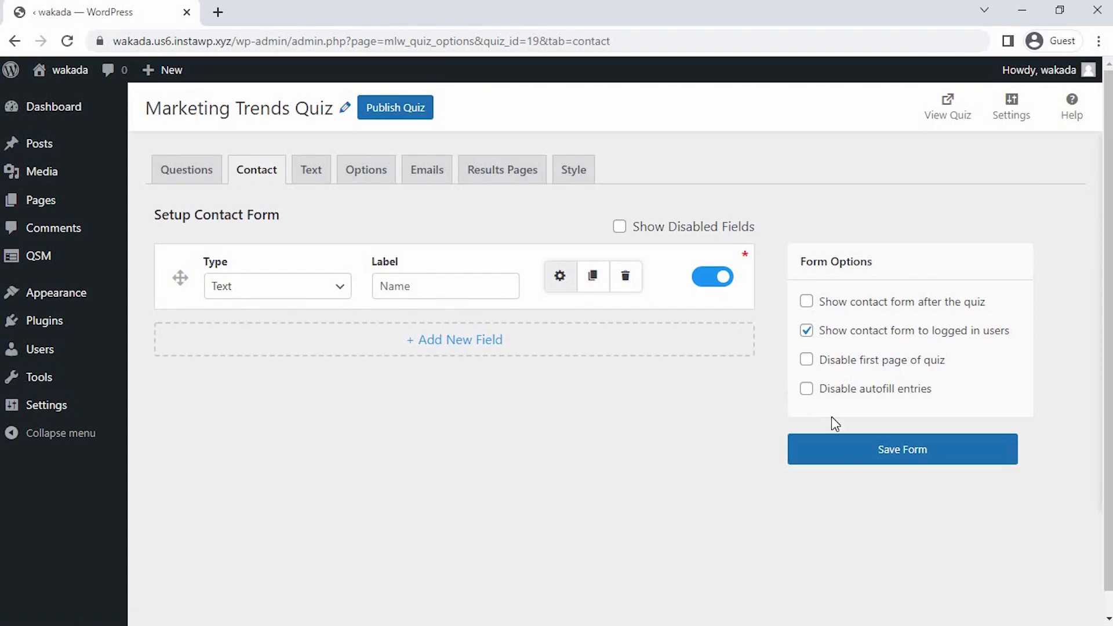
pyautogui.click(902, 450)
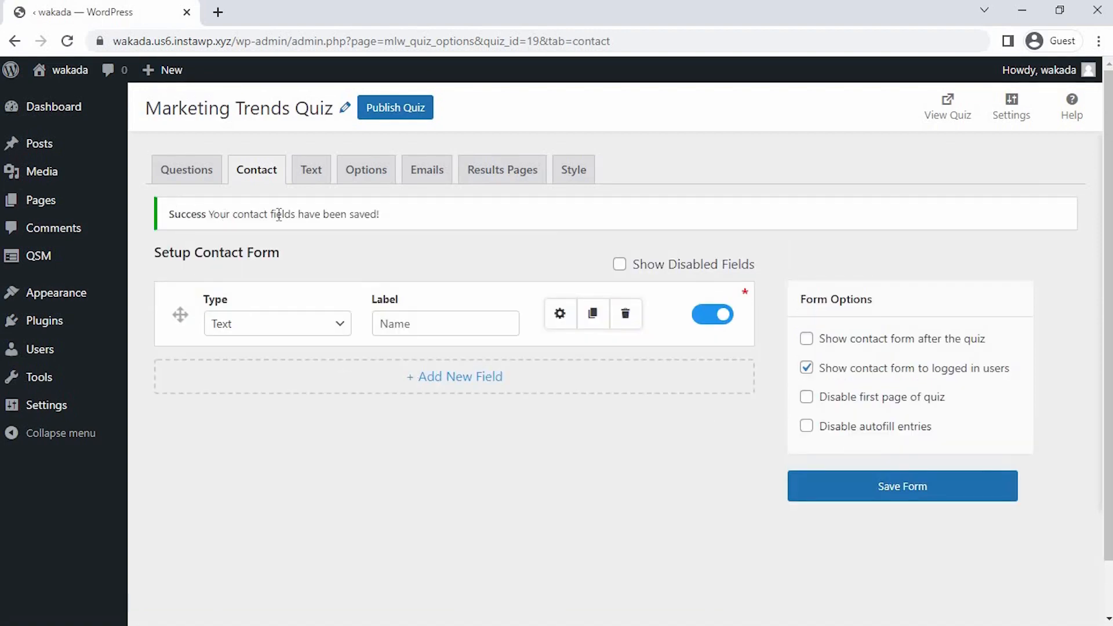
pyautogui.moveTo(386, 218)
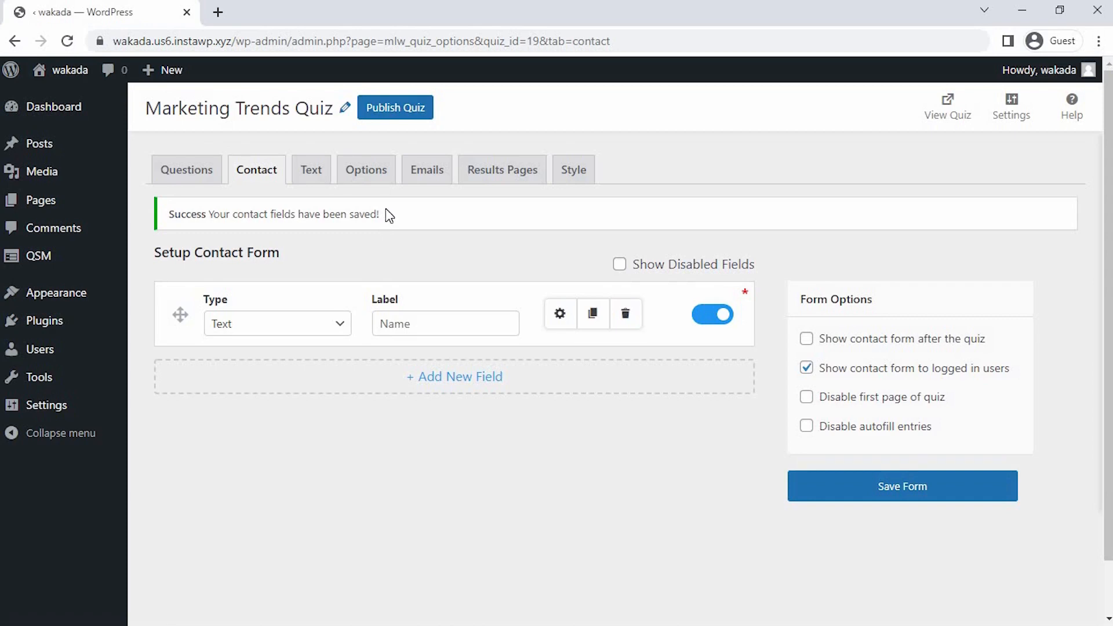
pyautogui.click(502, 169)
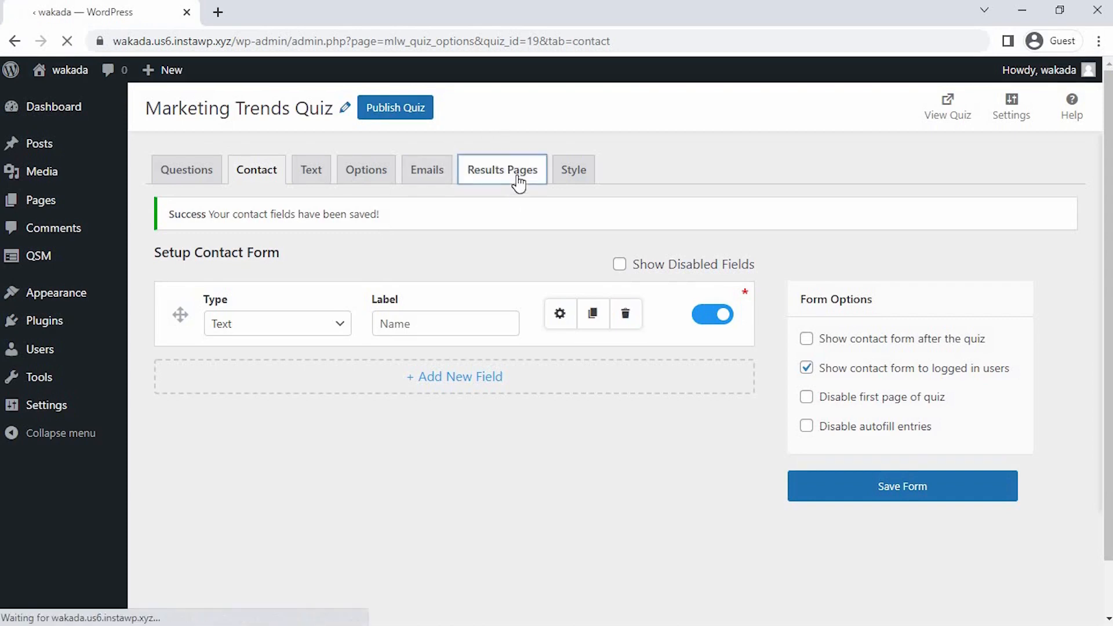
# Add a condition on total points earned at most 20 and begin the 'Your Score' message
pyautogui.click(502, 170)
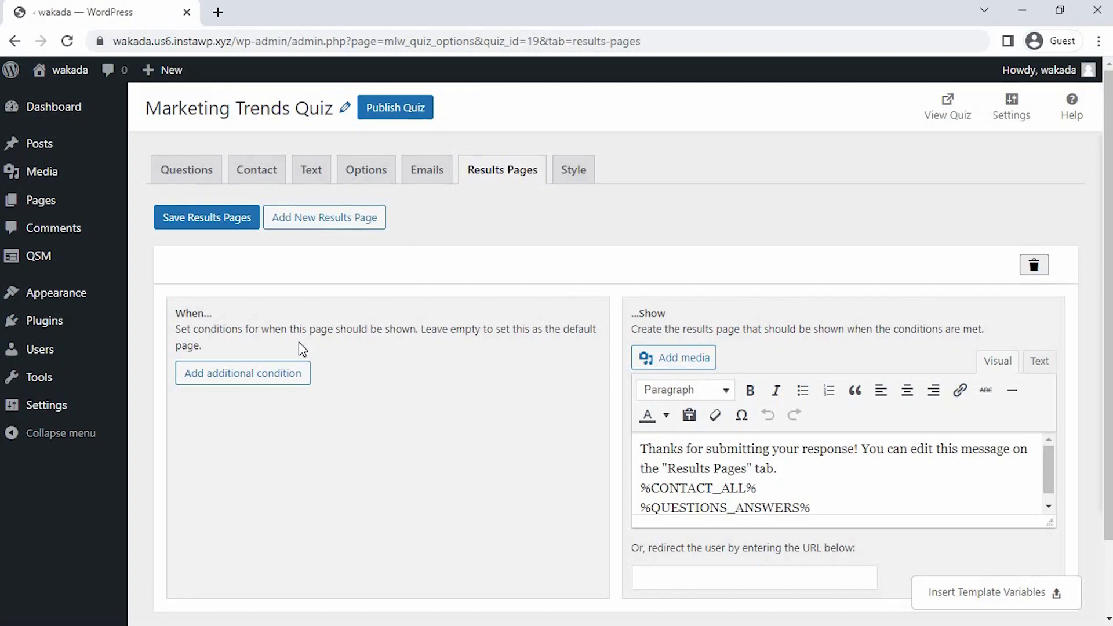
pyautogui.click(243, 373)
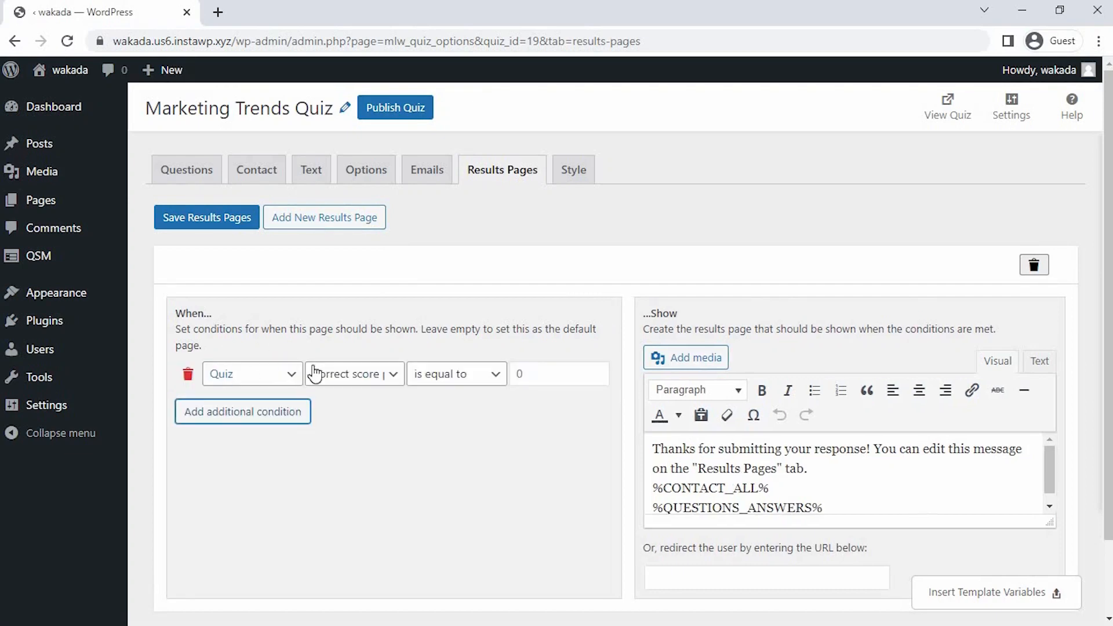
pyautogui.click(457, 373)
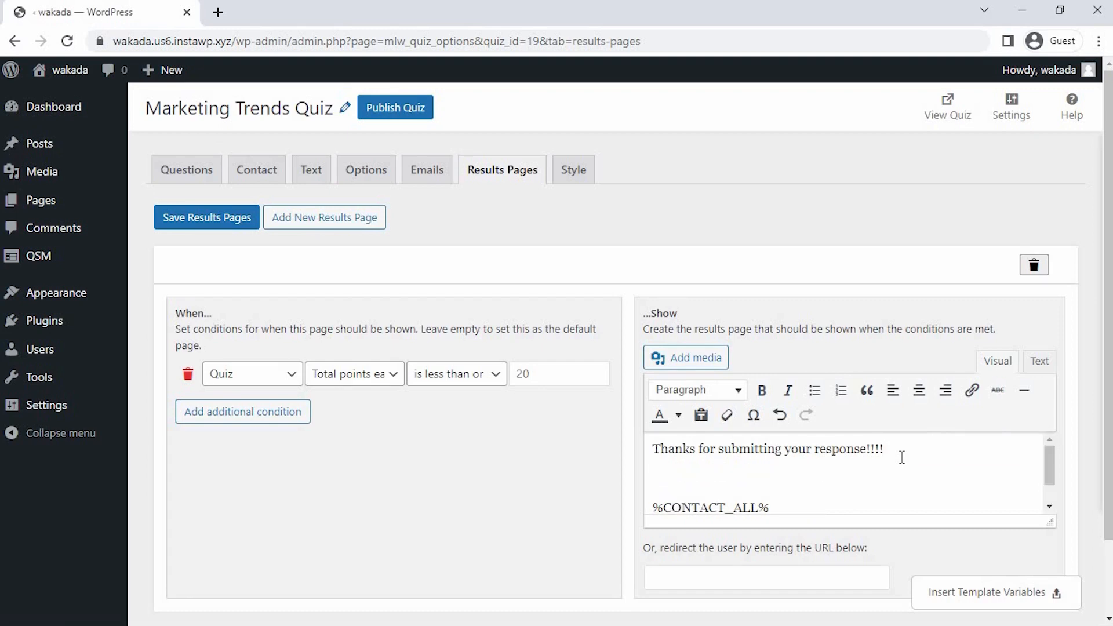
pyautogui.write('Your Score')
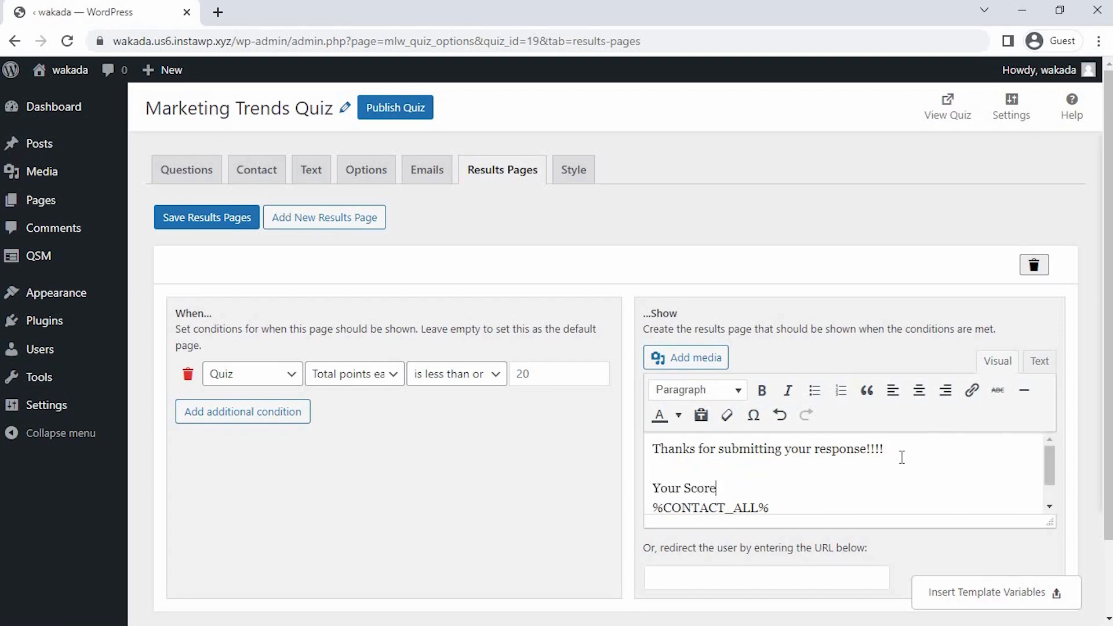
# Copy the %POINT_SCORE% template variable into the under-20 results message
pyautogui.click(992, 607)
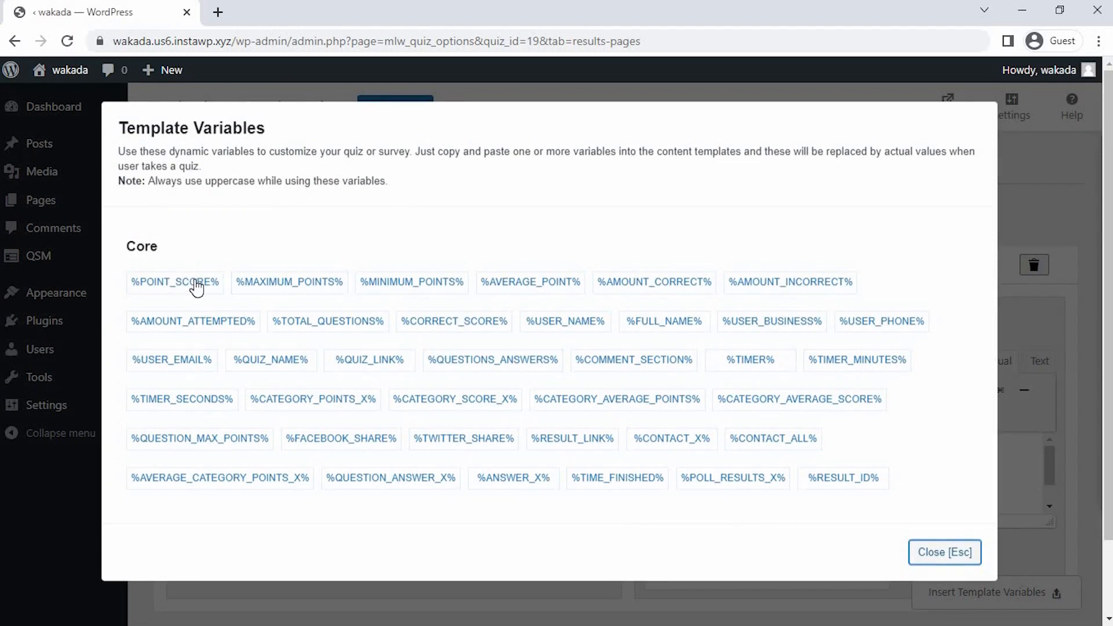
pyautogui.click(174, 282)
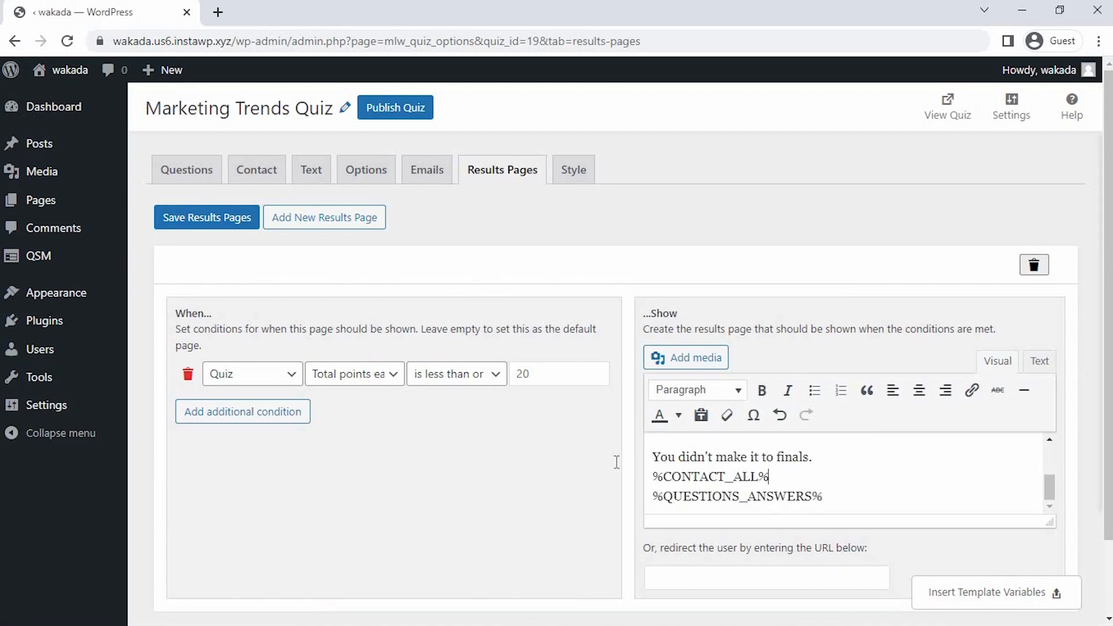
pyautogui.click(355, 513)
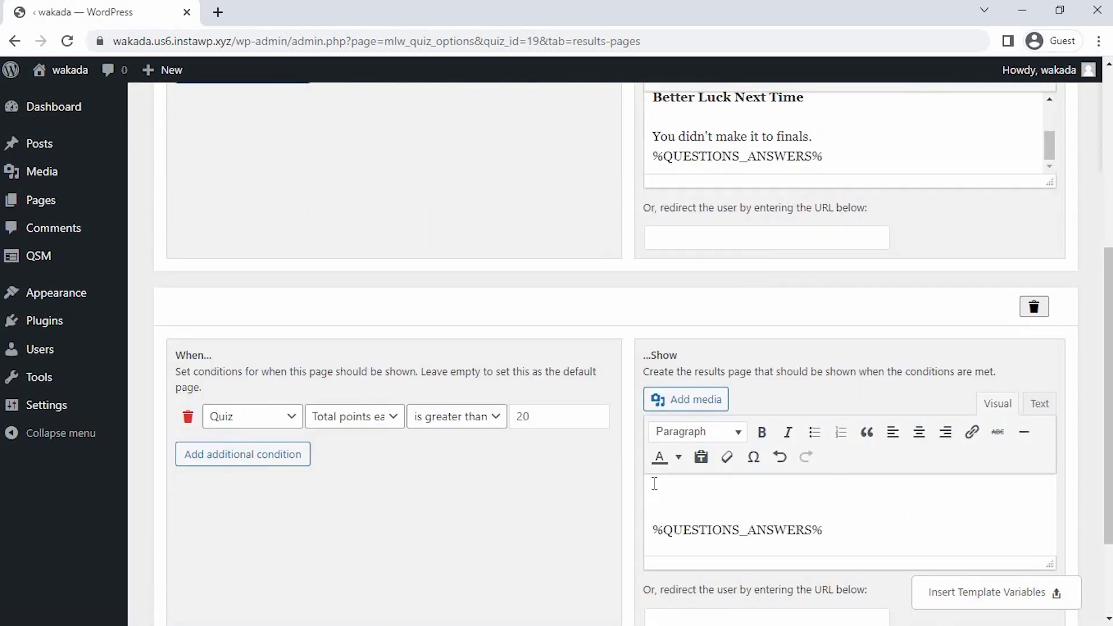
# Write the over-20 page: score out of 30, bold 'Congratulations!!!!!' and 'You Made it to the finals.'
pyautogui.click(994, 592)
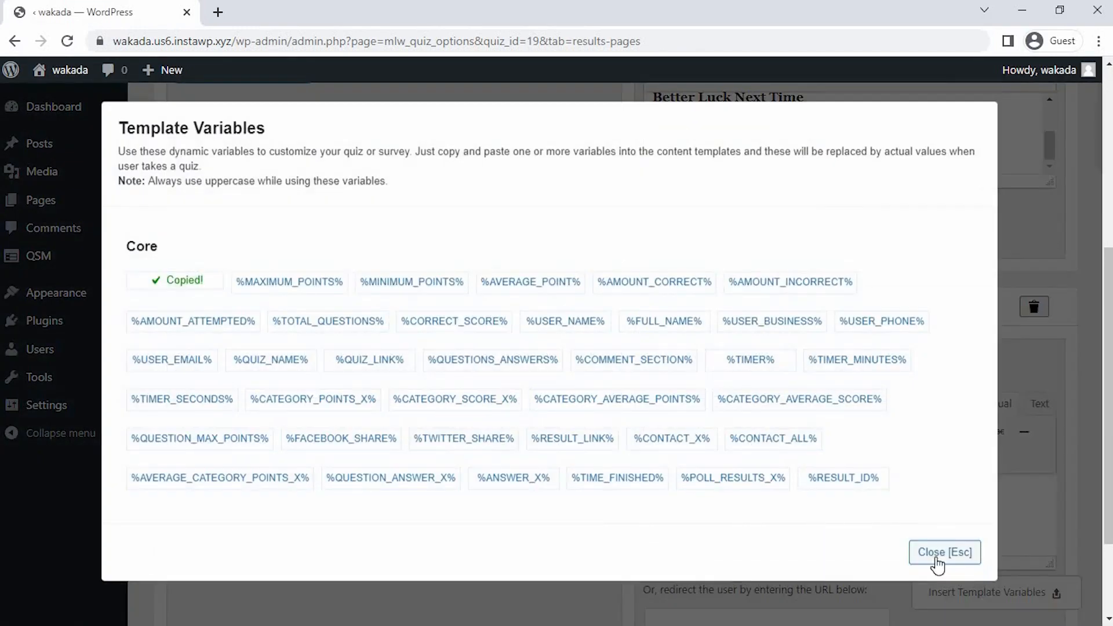
pyautogui.click(943, 552)
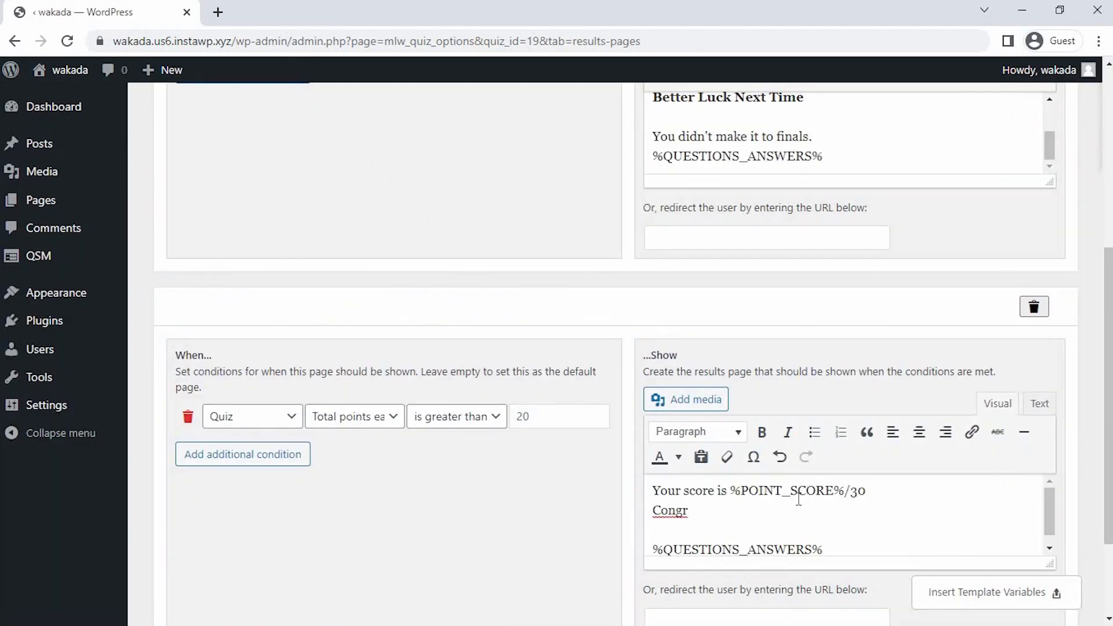
pyautogui.write('atulations!!!!!')
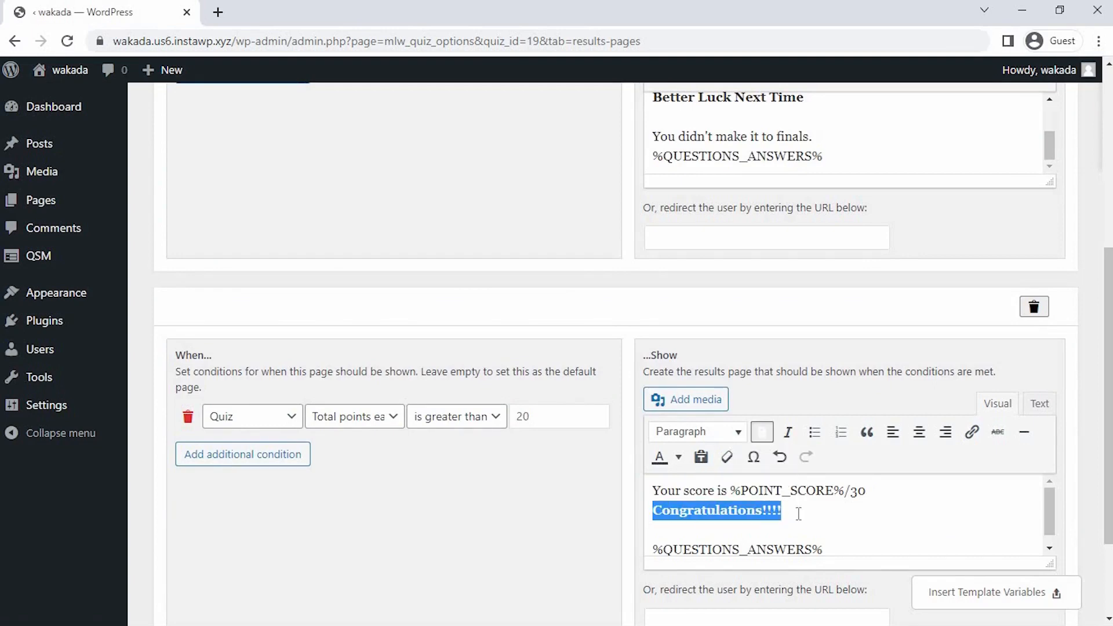
pyautogui.write('You Made it to the')
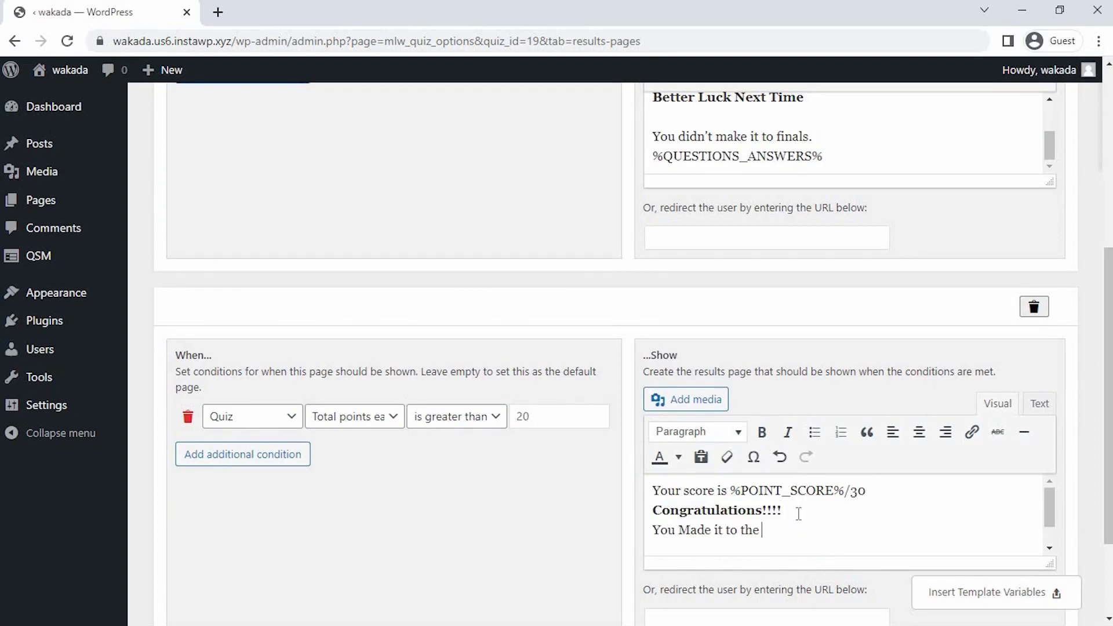
pyautogui.write('finals.')
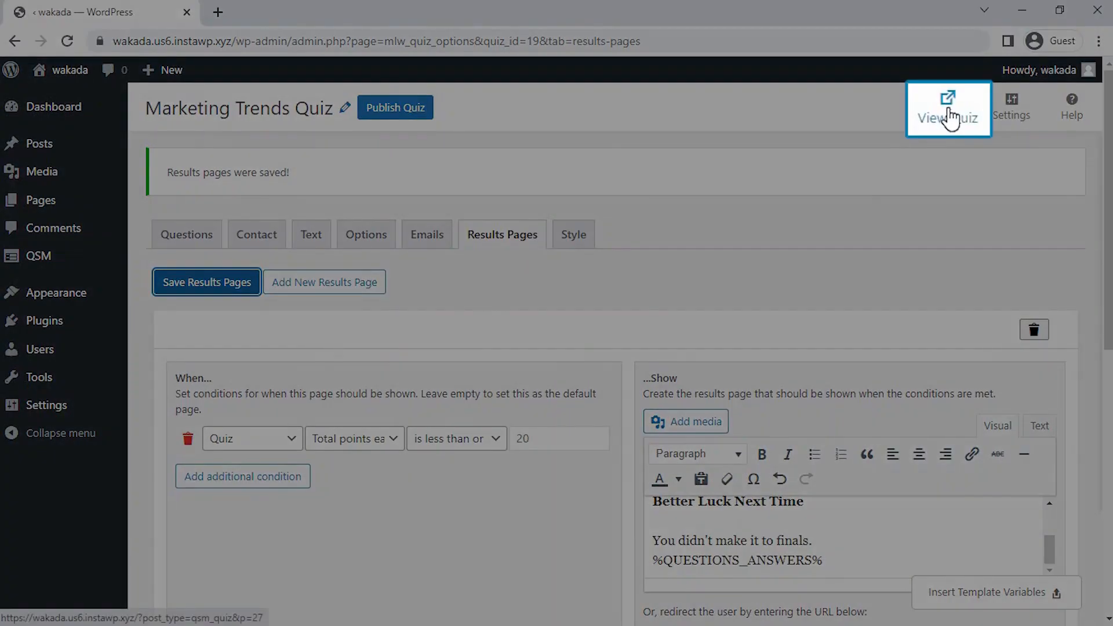
# View the quiz on the live site and enter the name 'John' on the first page
pyautogui.click(949, 104)
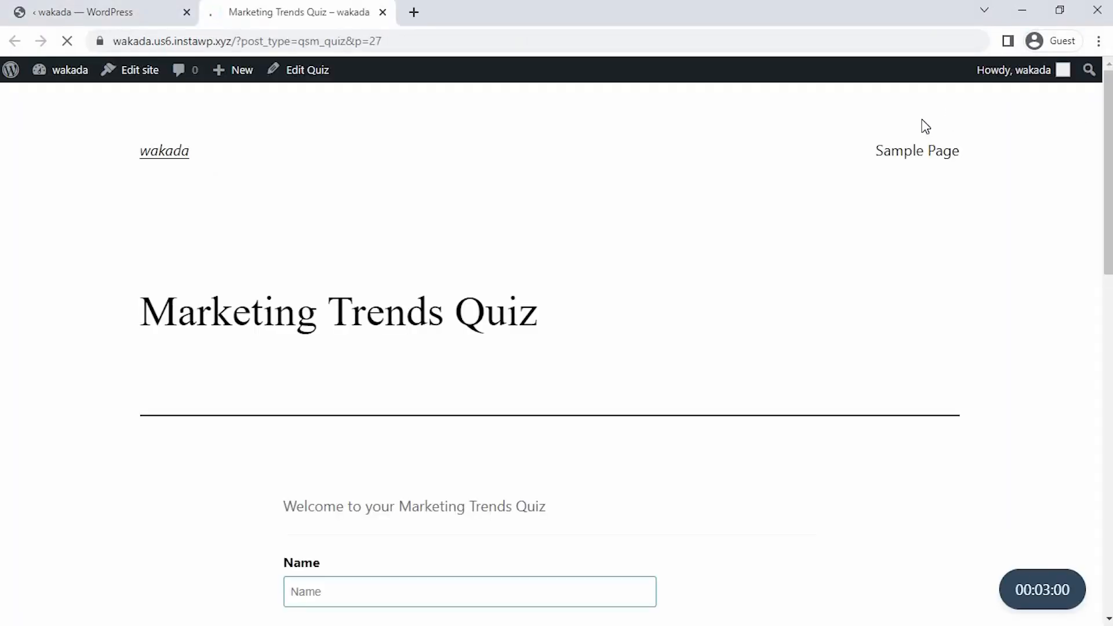
pyautogui.scroll(-3)
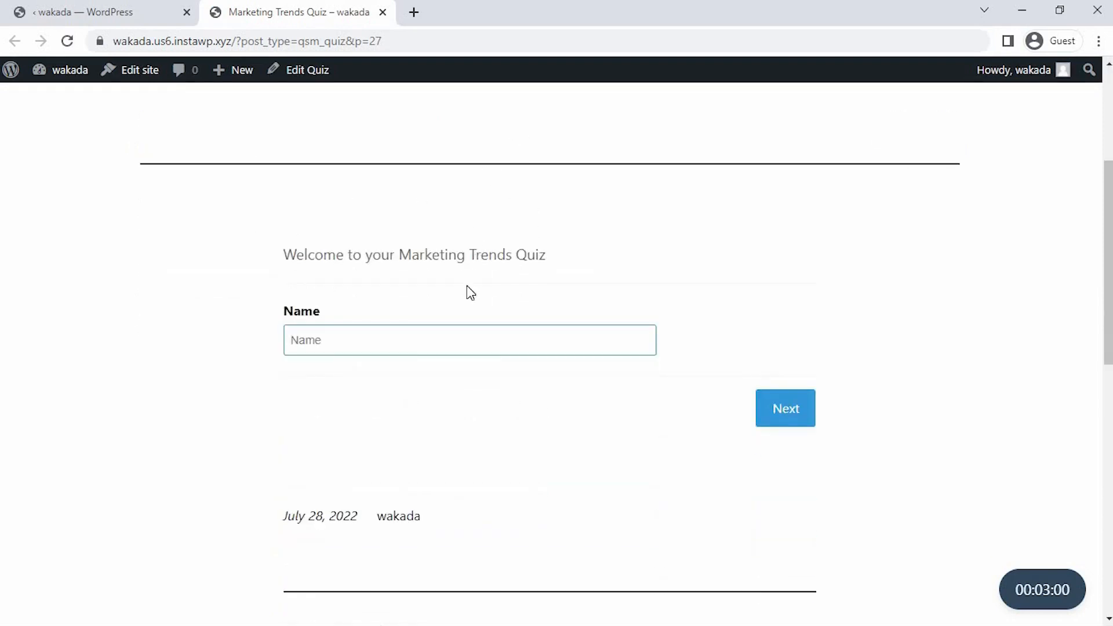
pyautogui.write('John')
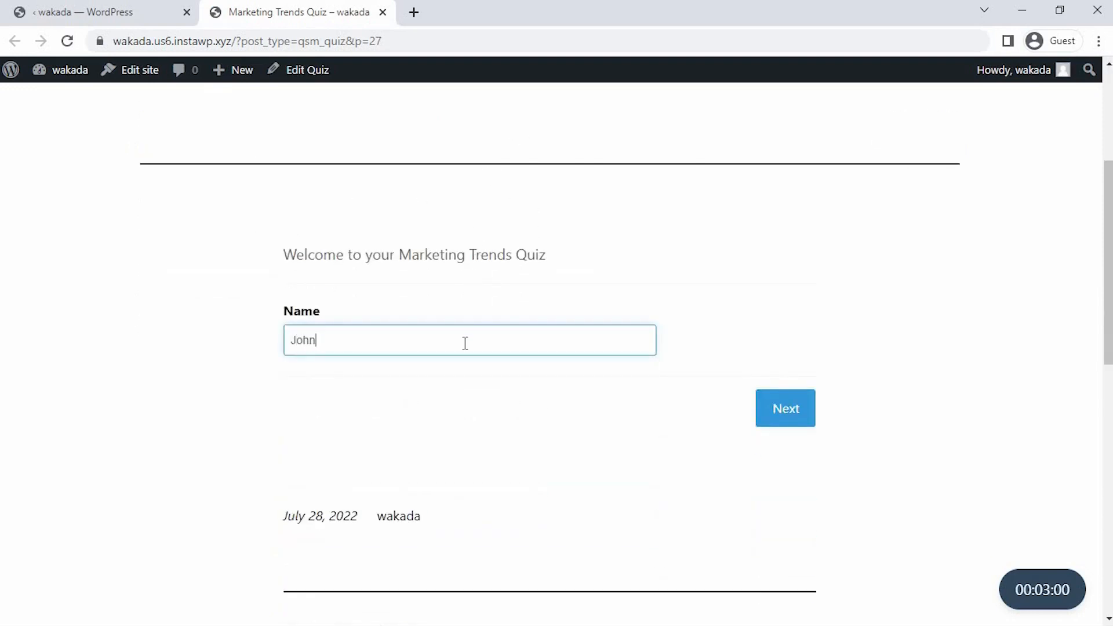
pyautogui.click(787, 408)
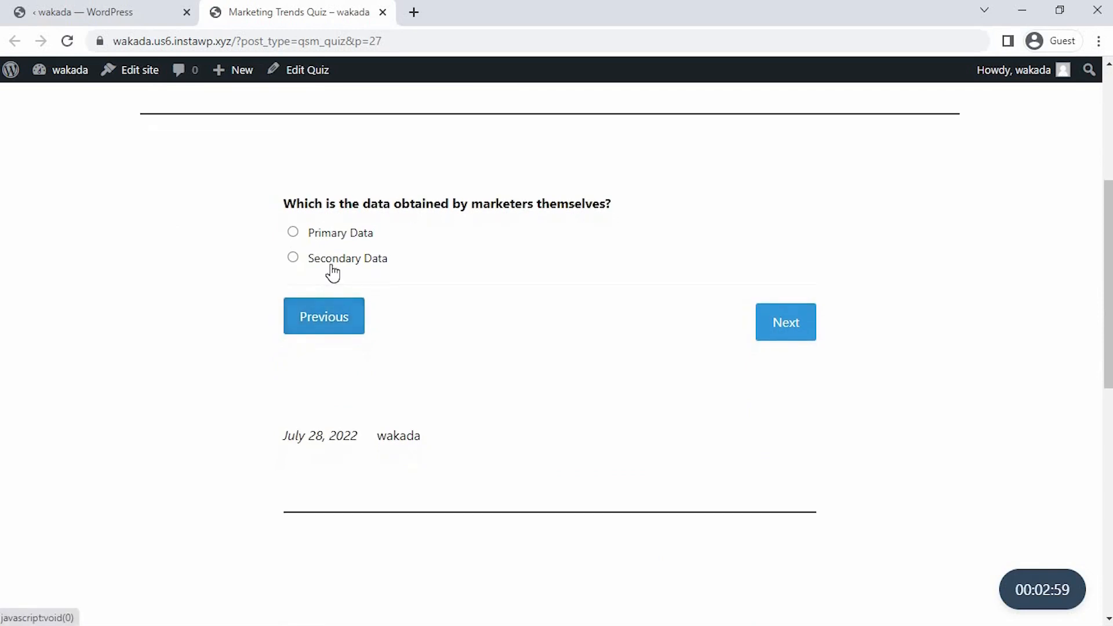
# Answer Secondary Data, Logos and Marketing Mix, then submit the quiz
pyautogui.click(786, 322)
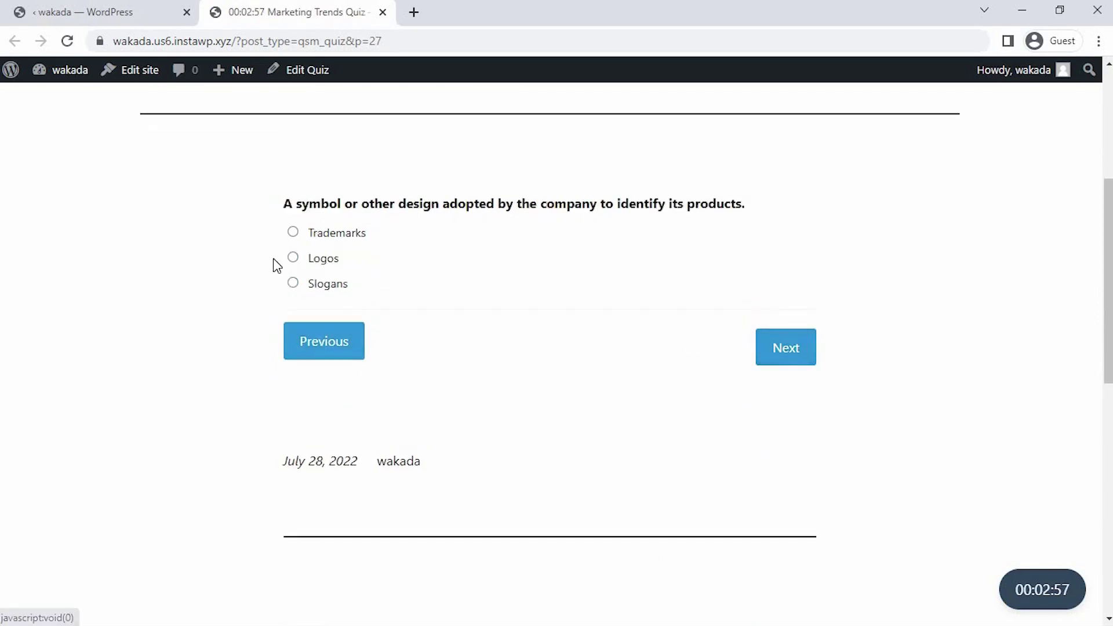
pyautogui.click(786, 348)
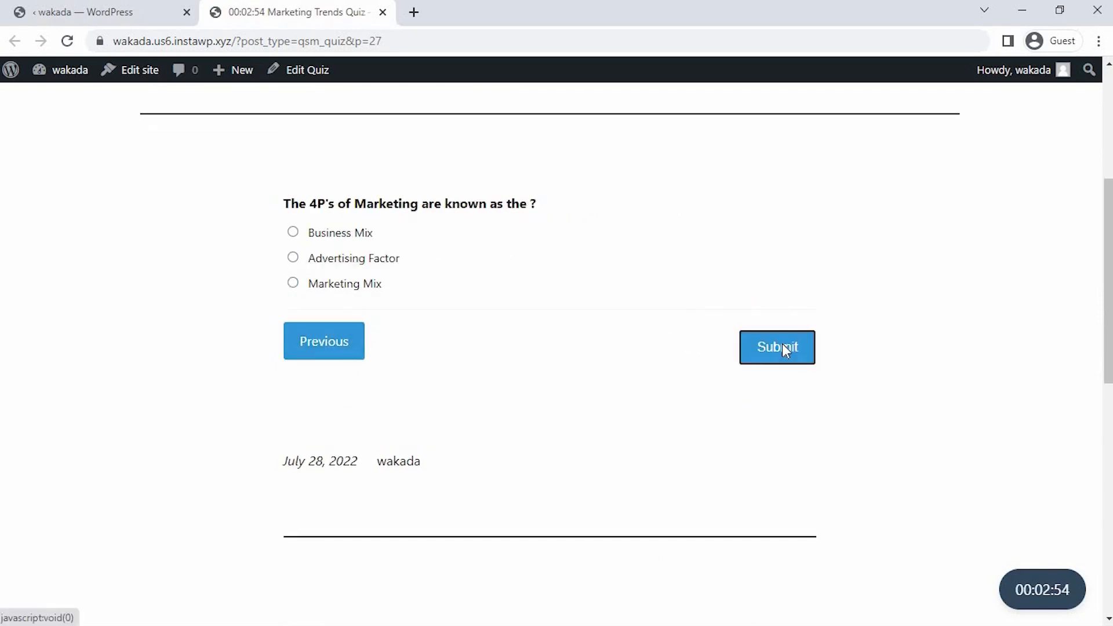
pyautogui.click(292, 283)
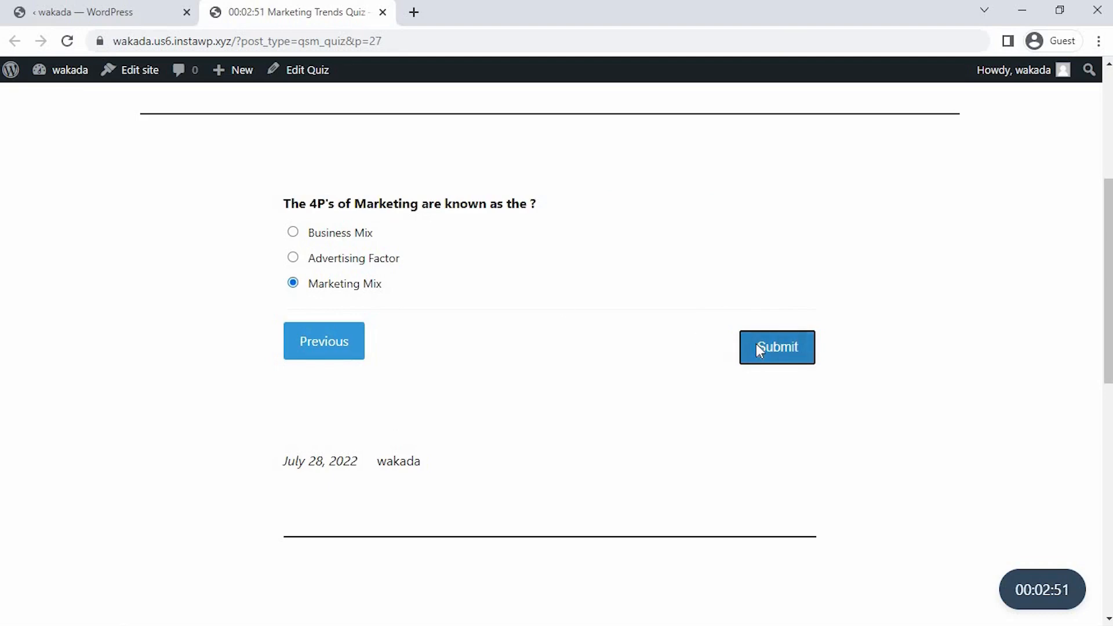
pyautogui.click(777, 348)
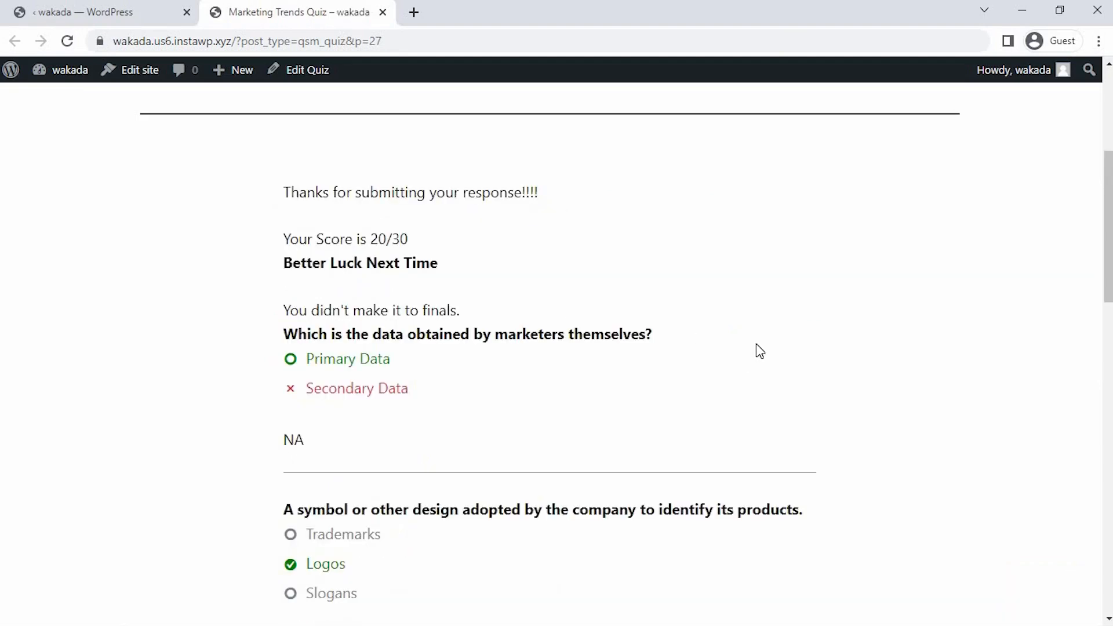
pyautogui.scroll(-3)
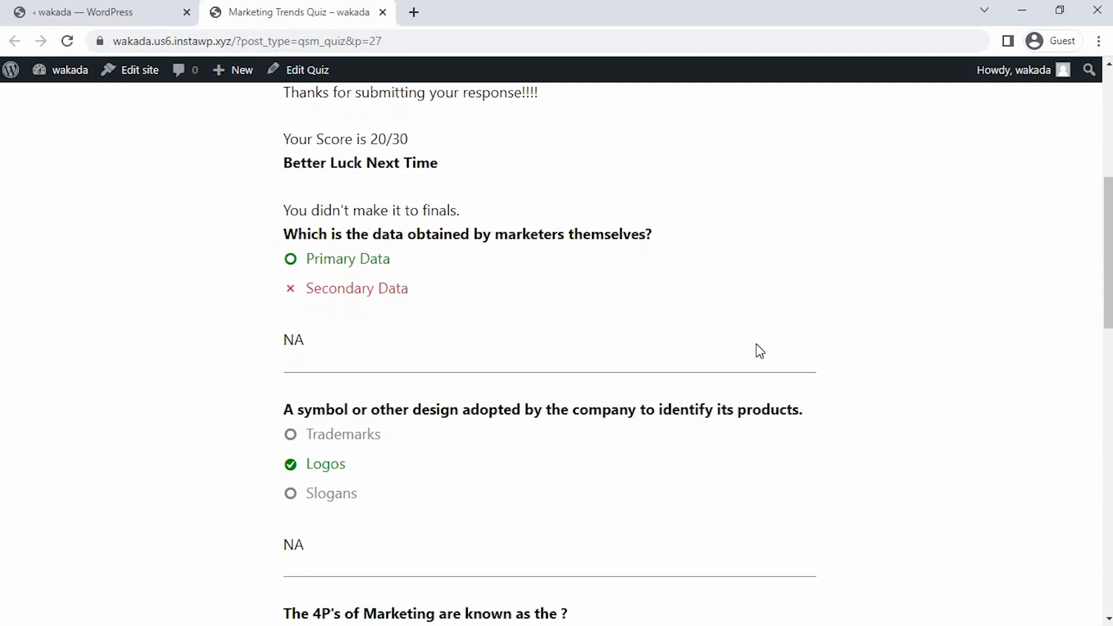
pyautogui.scroll(-3)
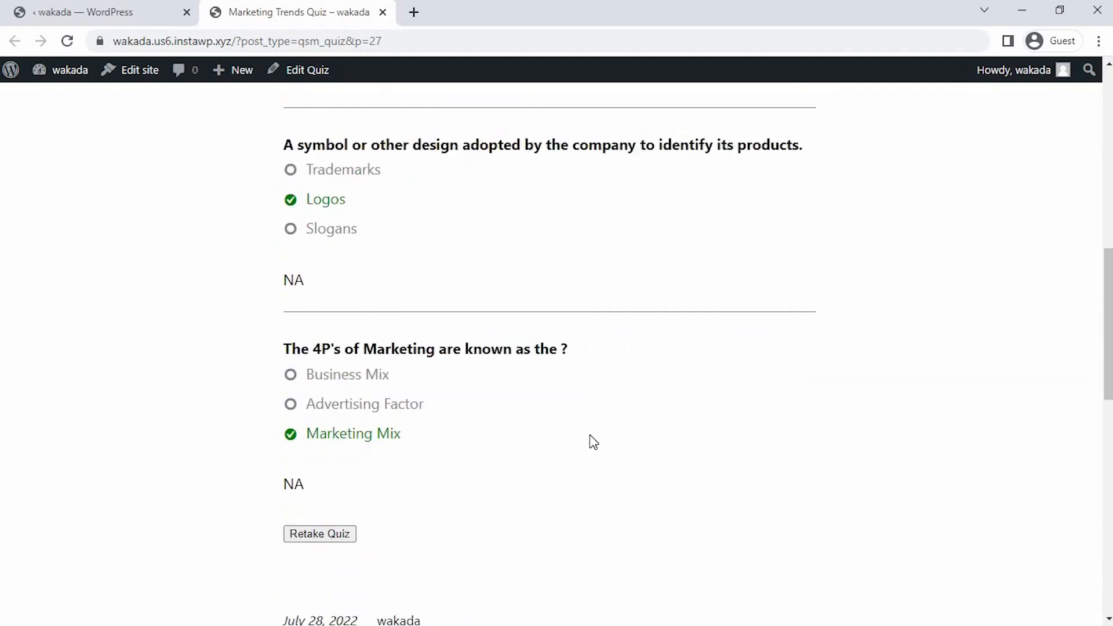
pyautogui.scroll(-3)
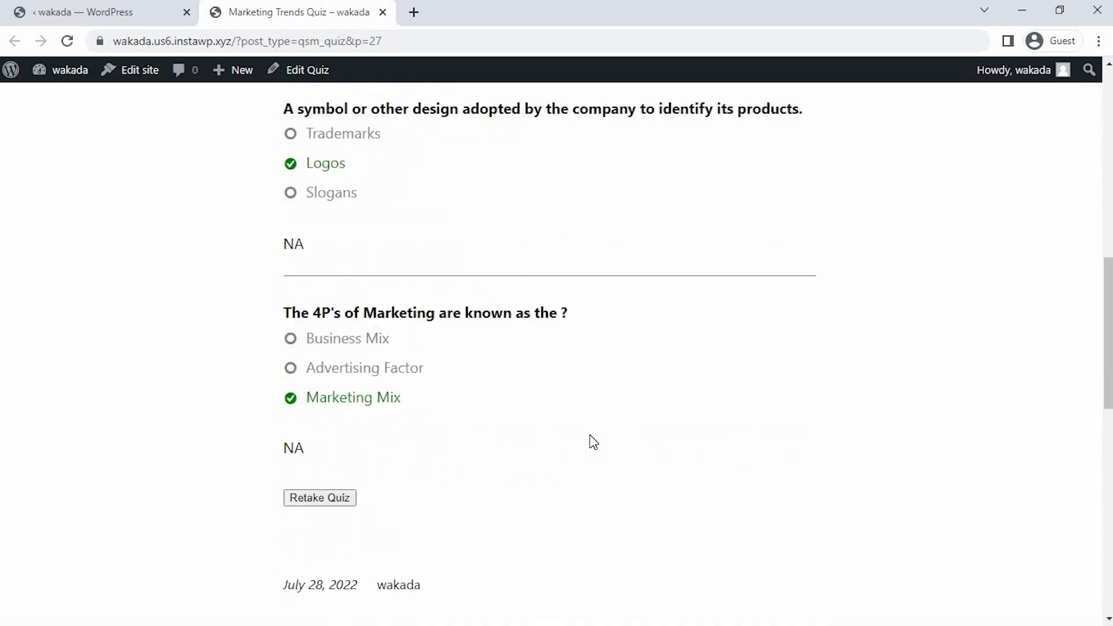
pyautogui.scroll(3)
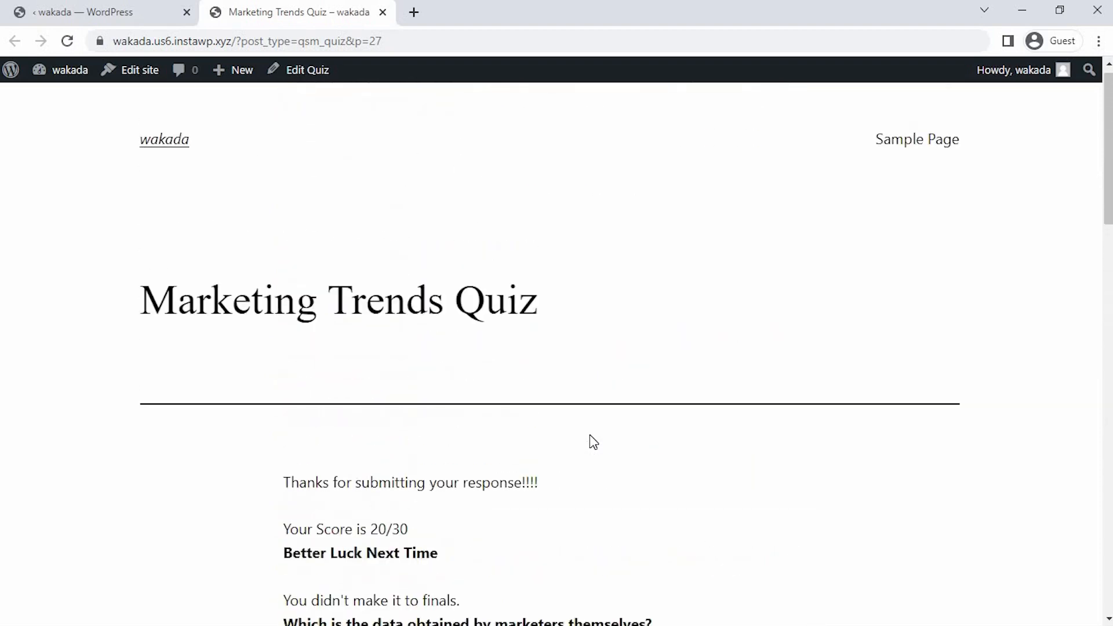